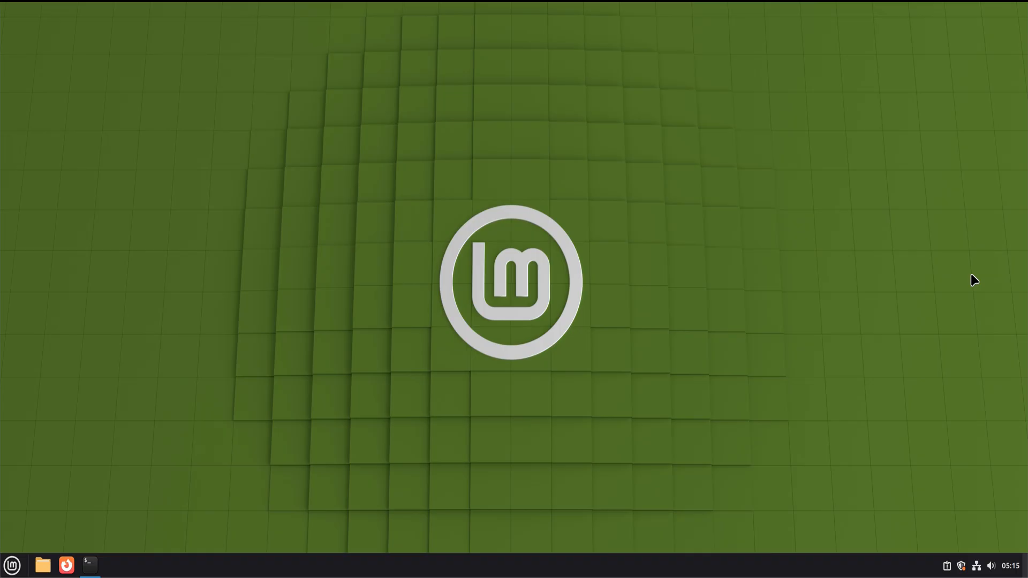
mouse_move(953, 282)
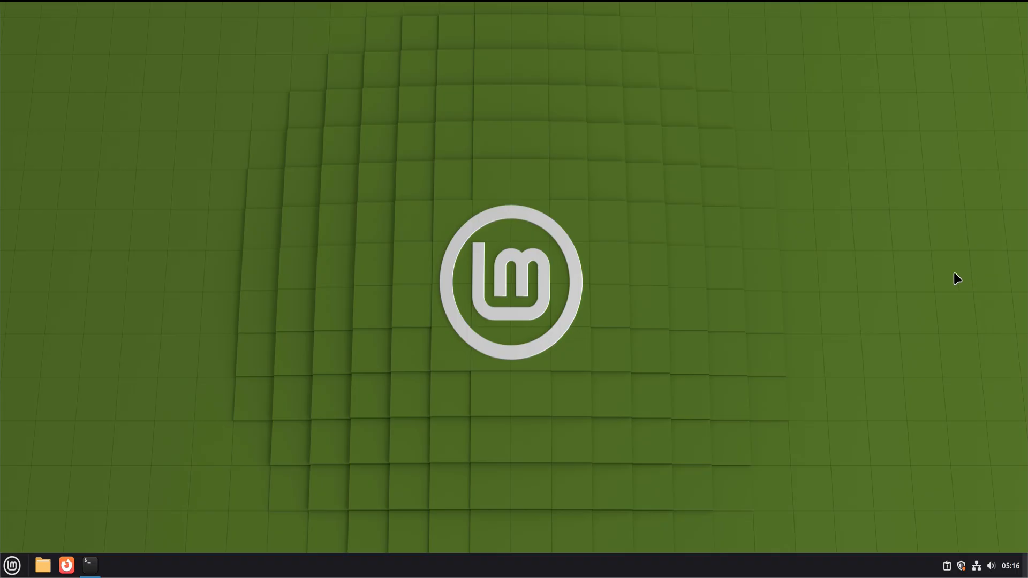
mouse_move(58, 430)
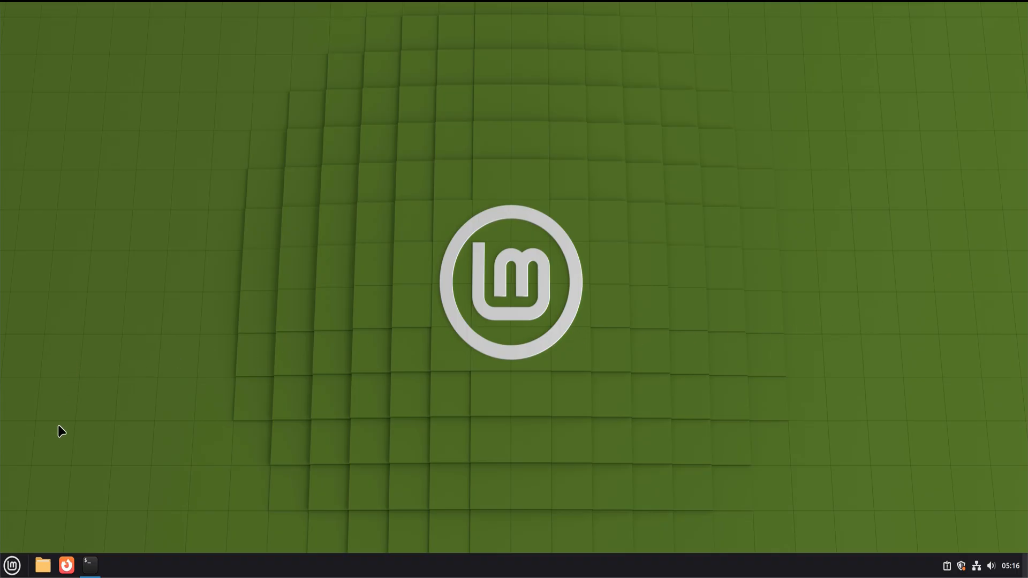
mouse_move(212, 282)
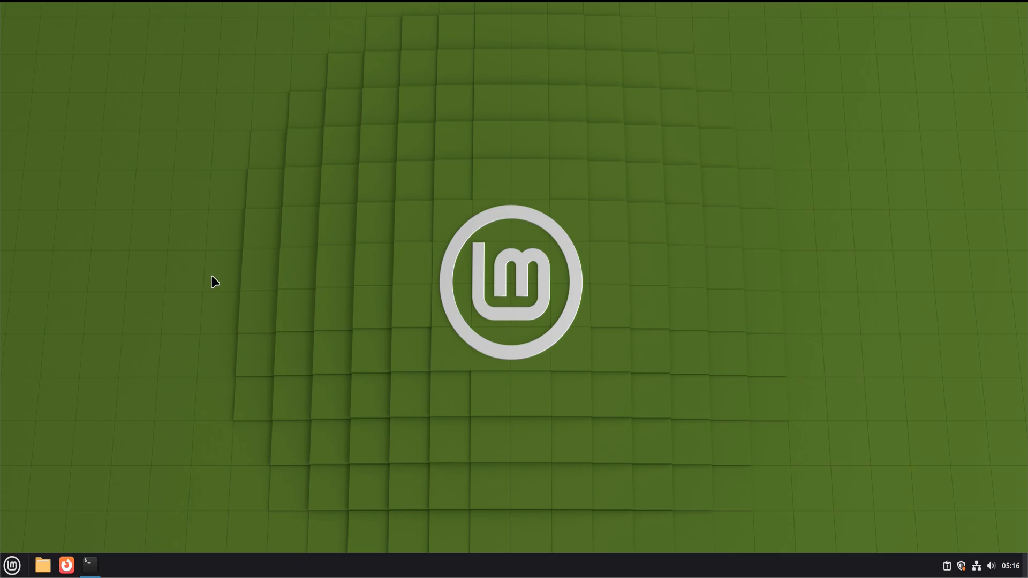
mouse_move(113, 443)
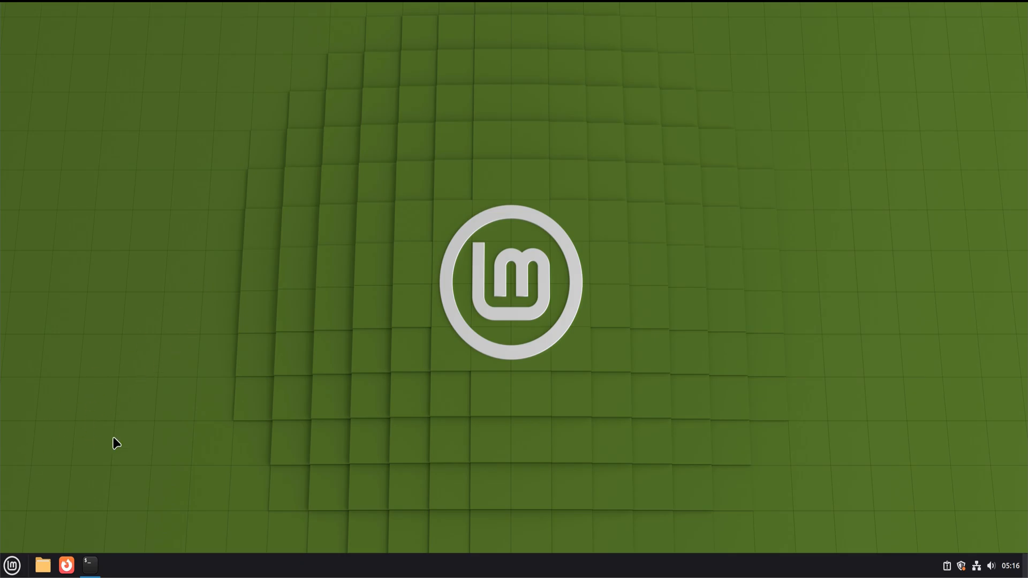
- Launch a terminal and run ufw --version, reporting ufw 0.36.2
click(88, 564)
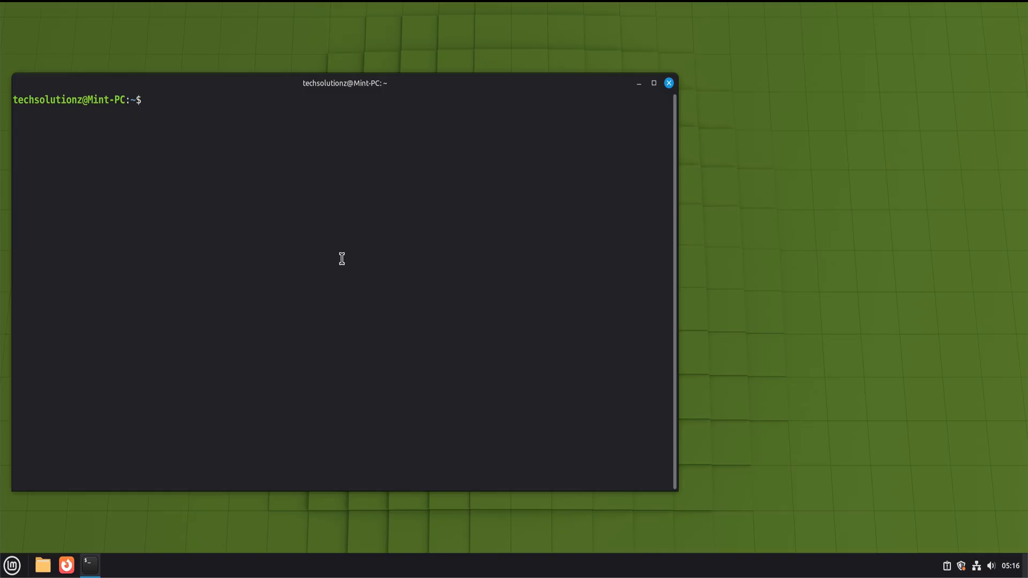
text(u)
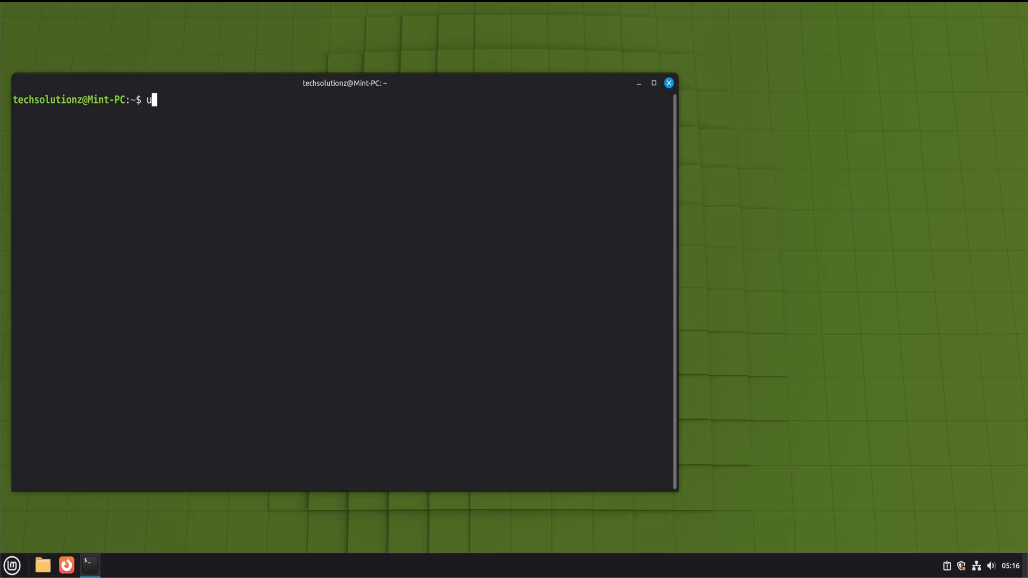
text(fw)
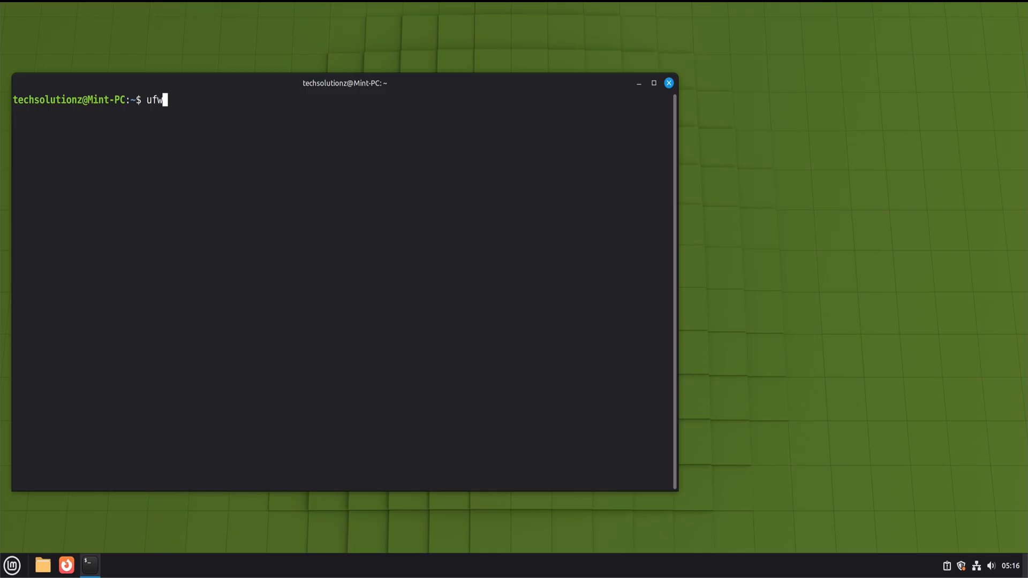
text(--version)
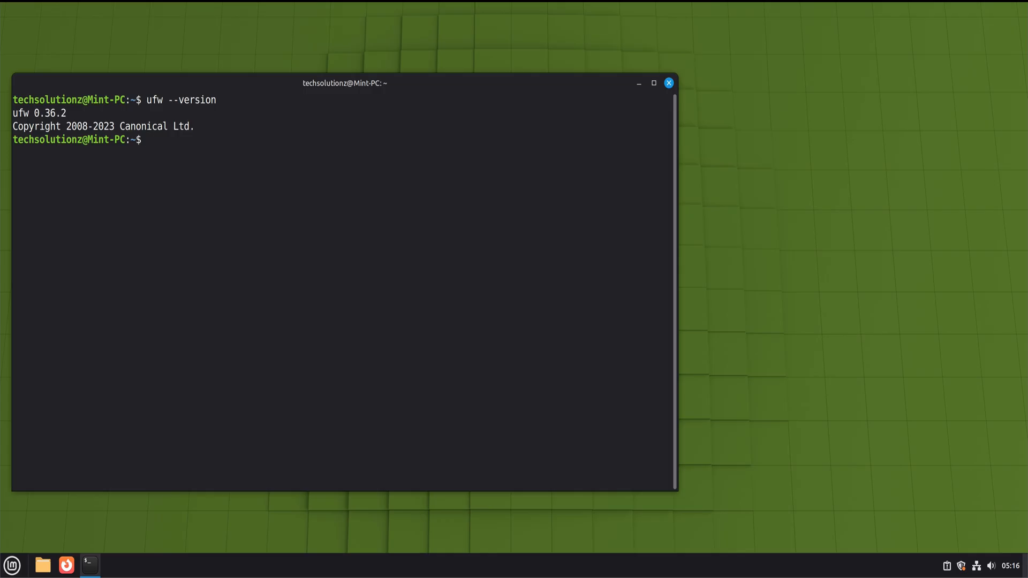
- Run sudo ufw status, which reports the firewall as inactive
text(sudo u)
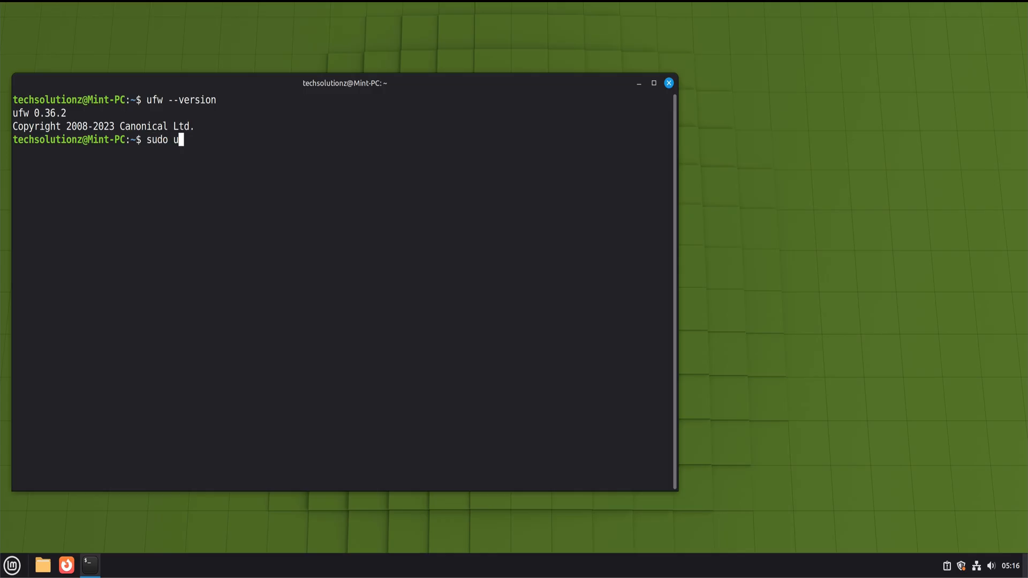
text(fw status)
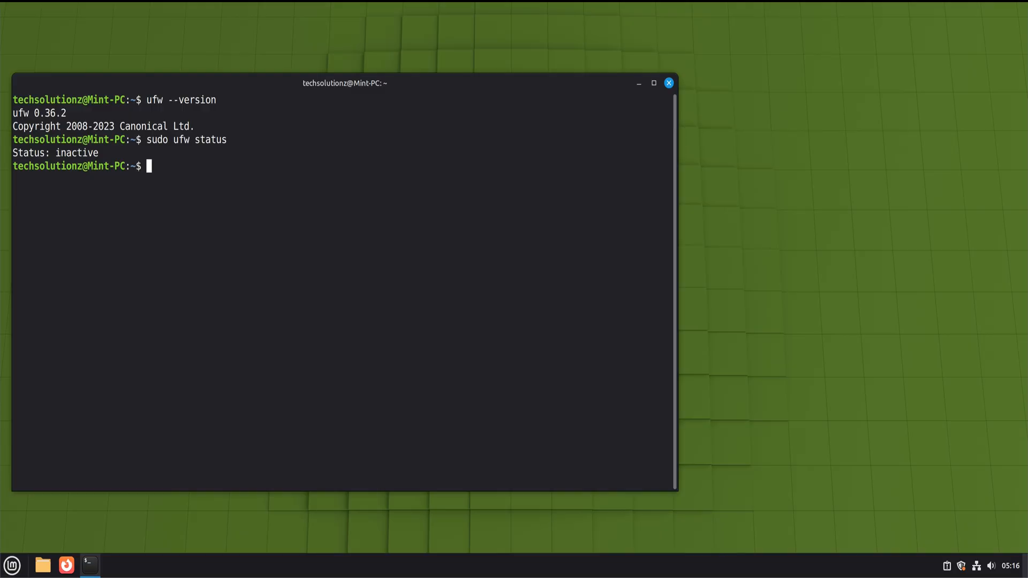
mouse_move(342, 258)
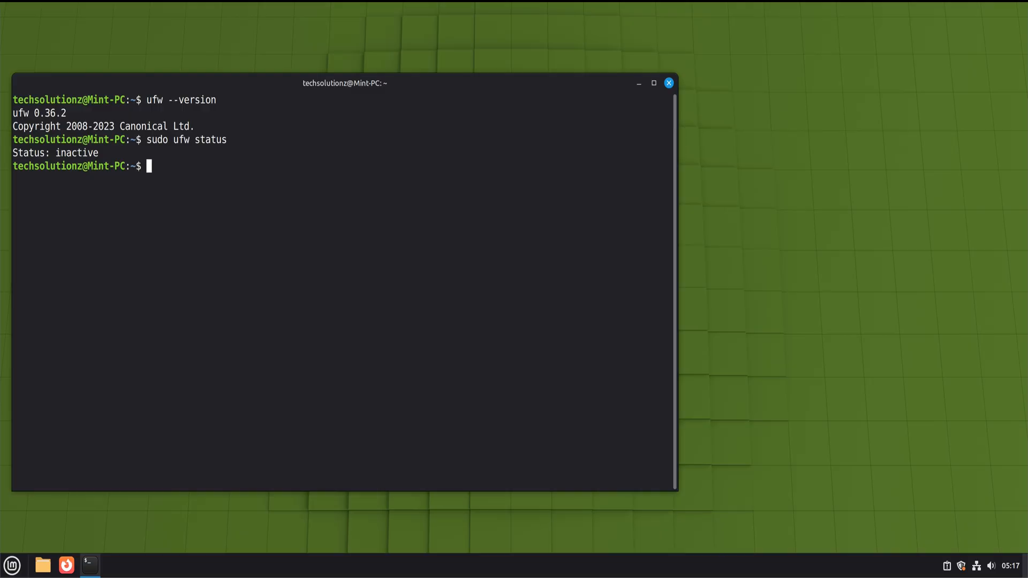
mouse_move(321, 367)
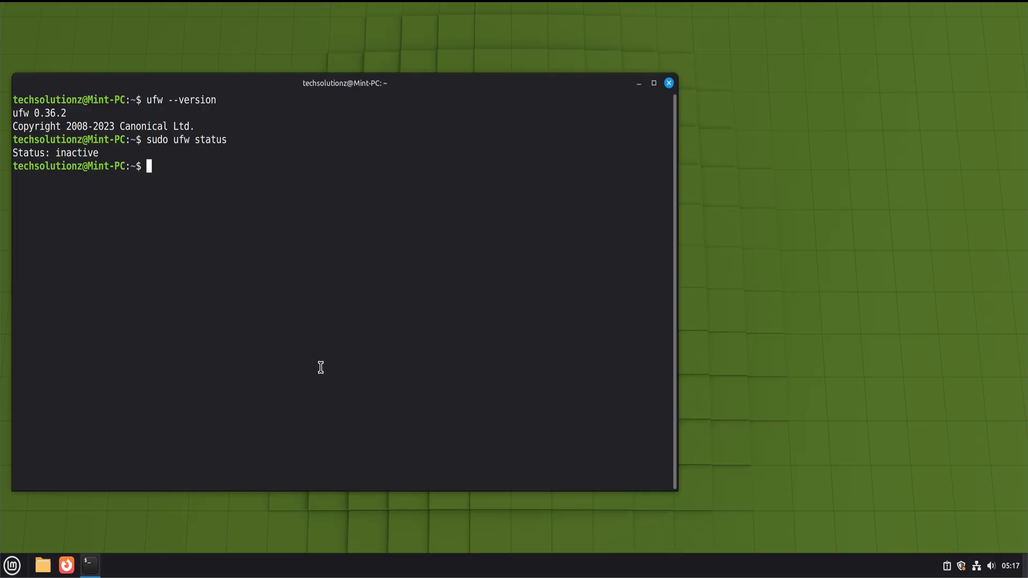
- Enable UFW with sudo ufw enable, then verify status reports active
text(sudo ufw enable)
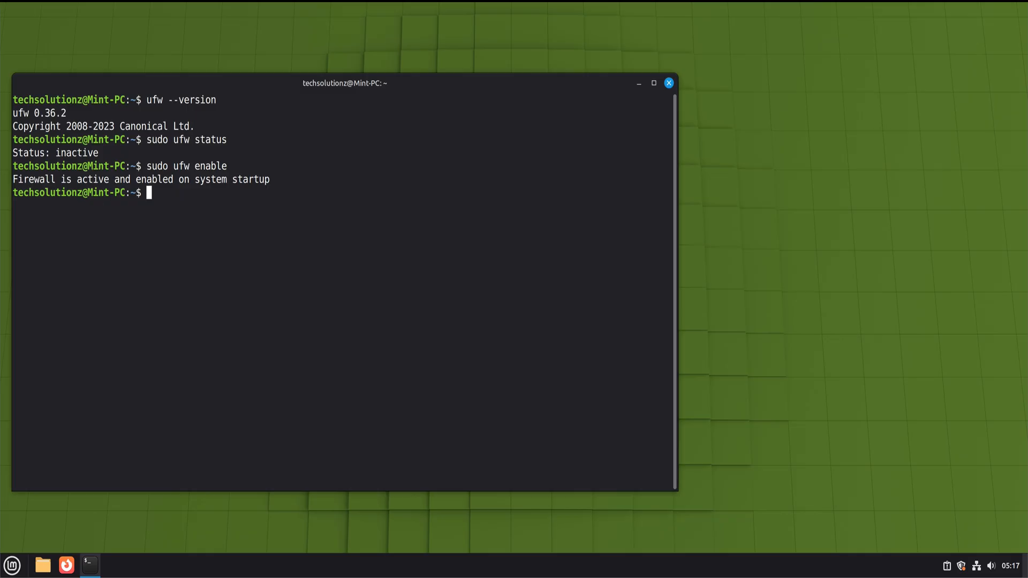
mouse_move(273, 410)
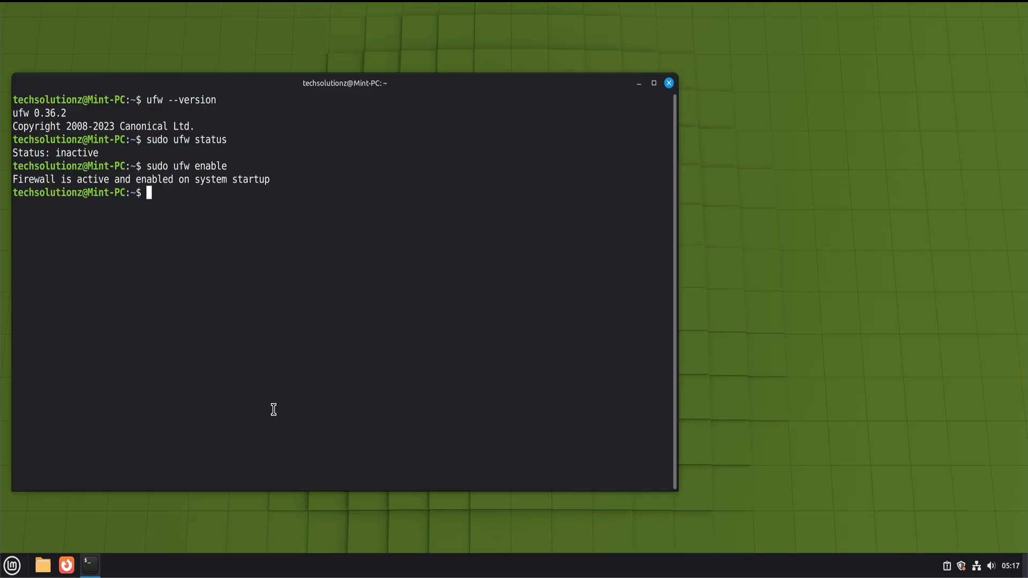
mouse_move(221, 325)
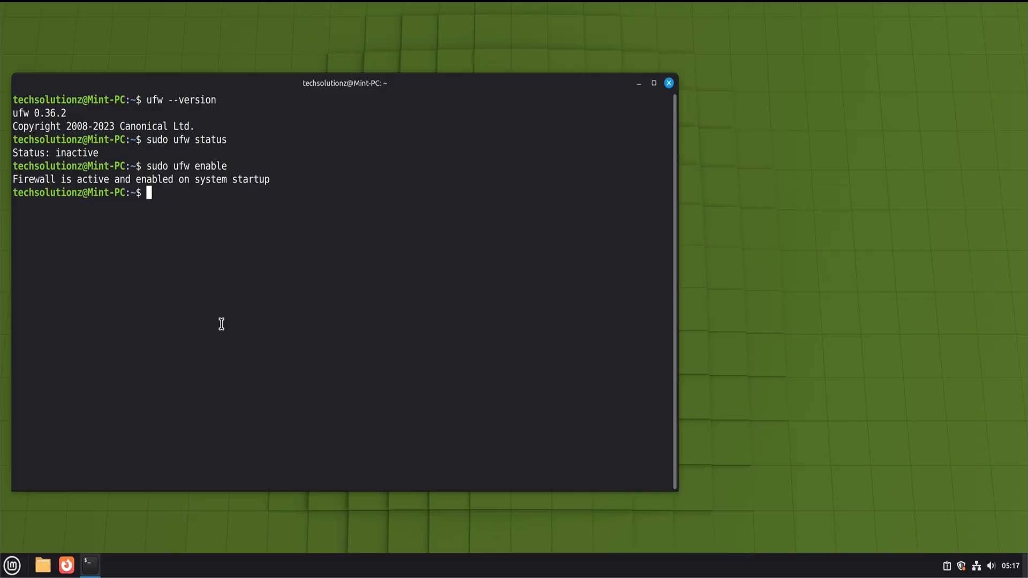
text(sudo ufw status)
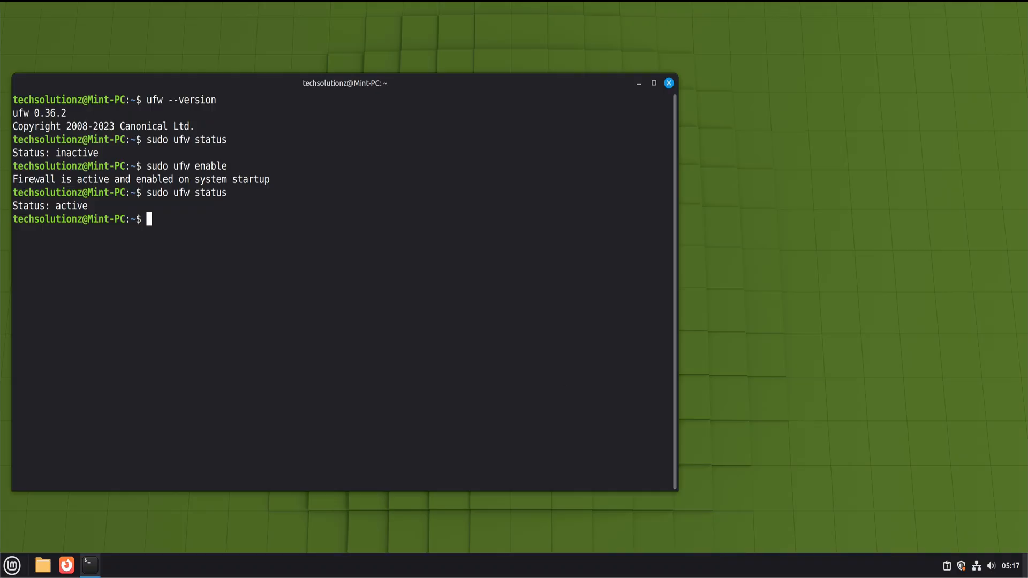
mouse_move(349, 403)
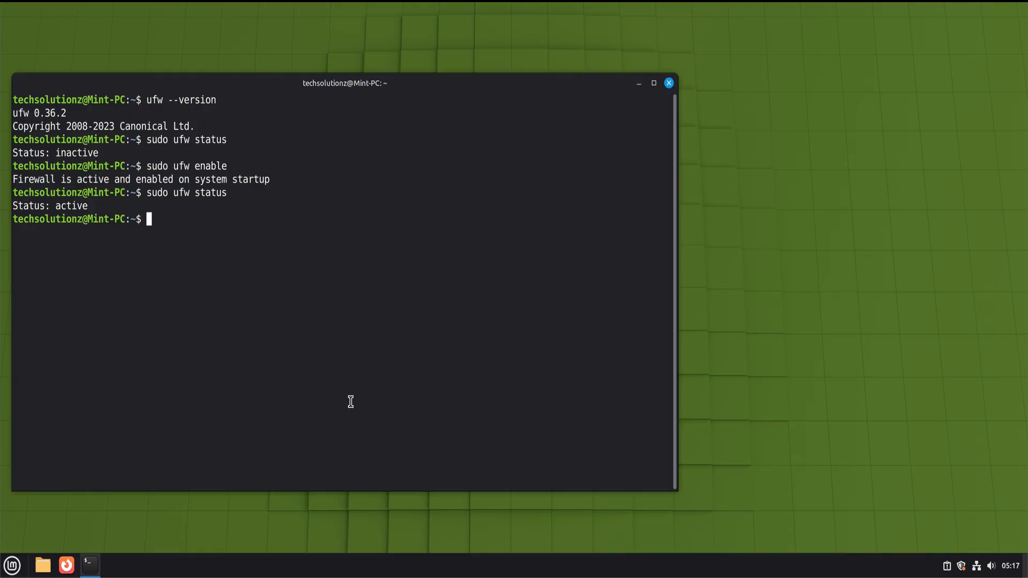
- Add UFW allow rules for SSH and port 80/tcp
text(sudo if)
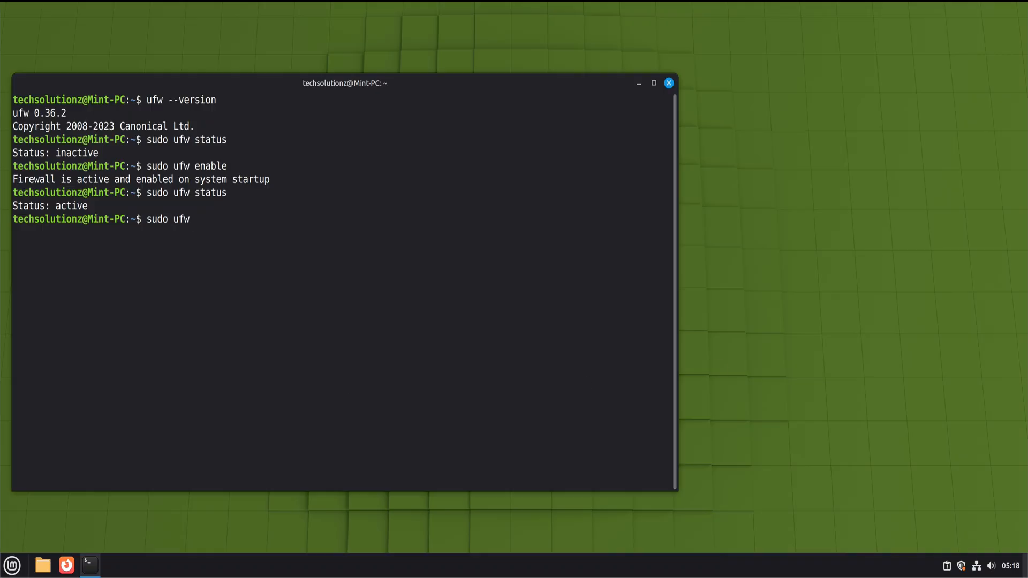
text(allow ssh)
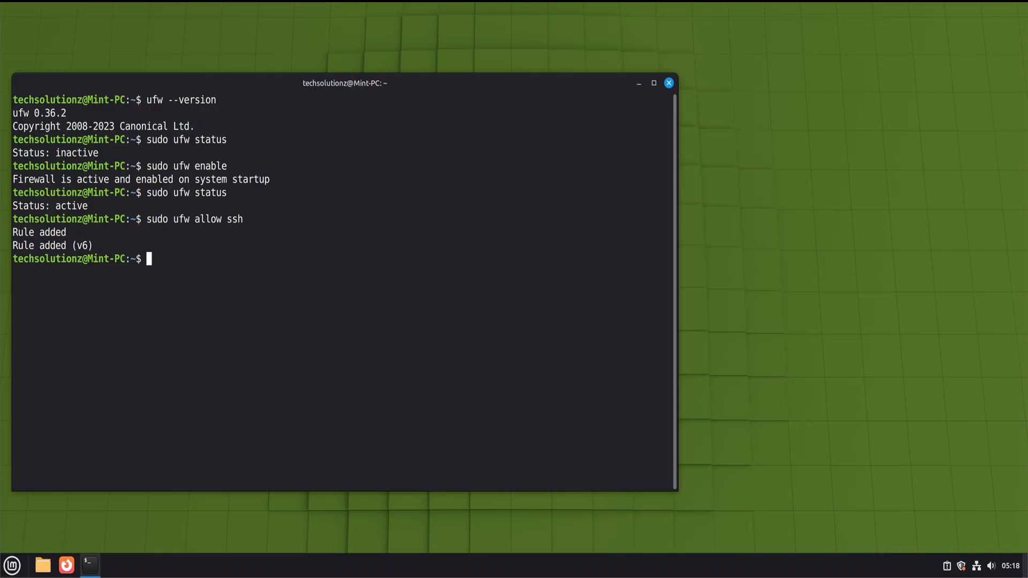
text(sudo)
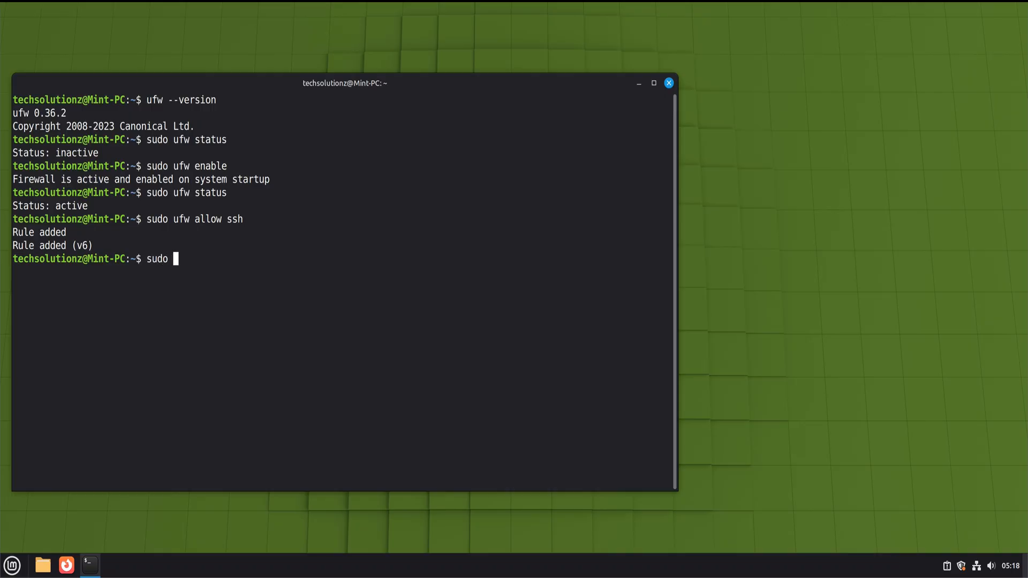
text(uf)
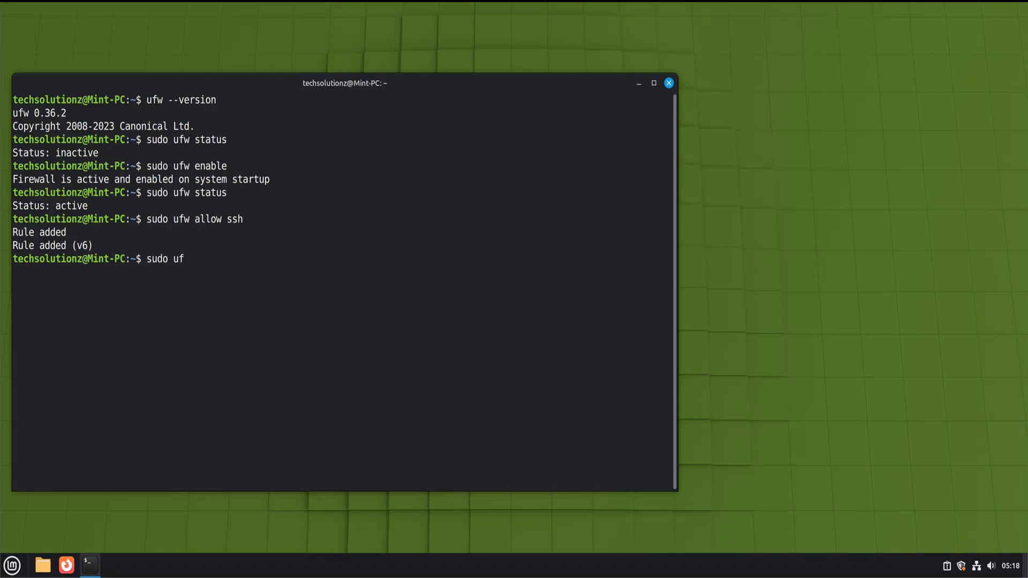
text(w allow 80/tcp)
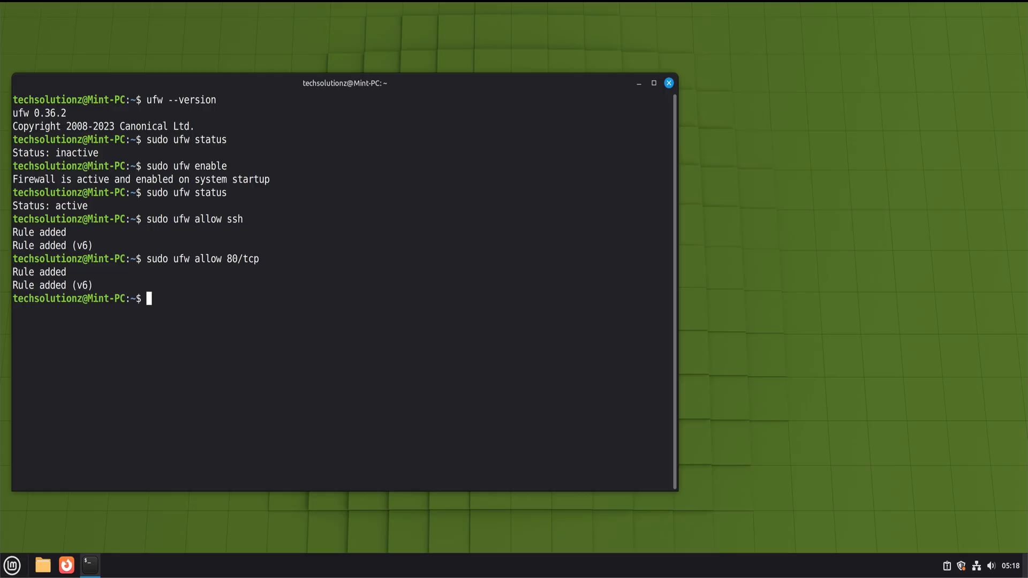
- Add a UFW allow rule for the TCP port range 1000:2000
text(sudo ufw)
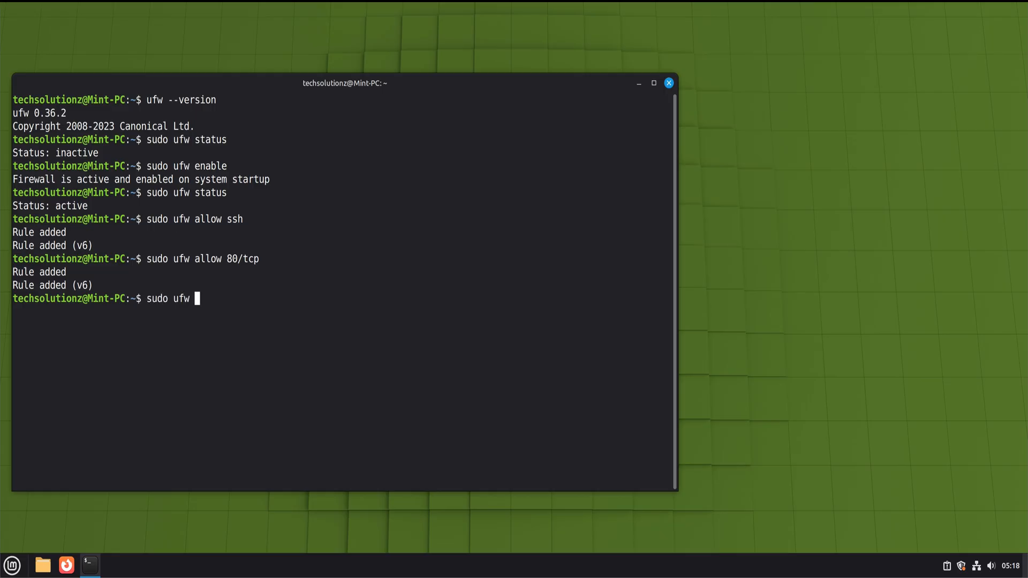
text(allow 1)
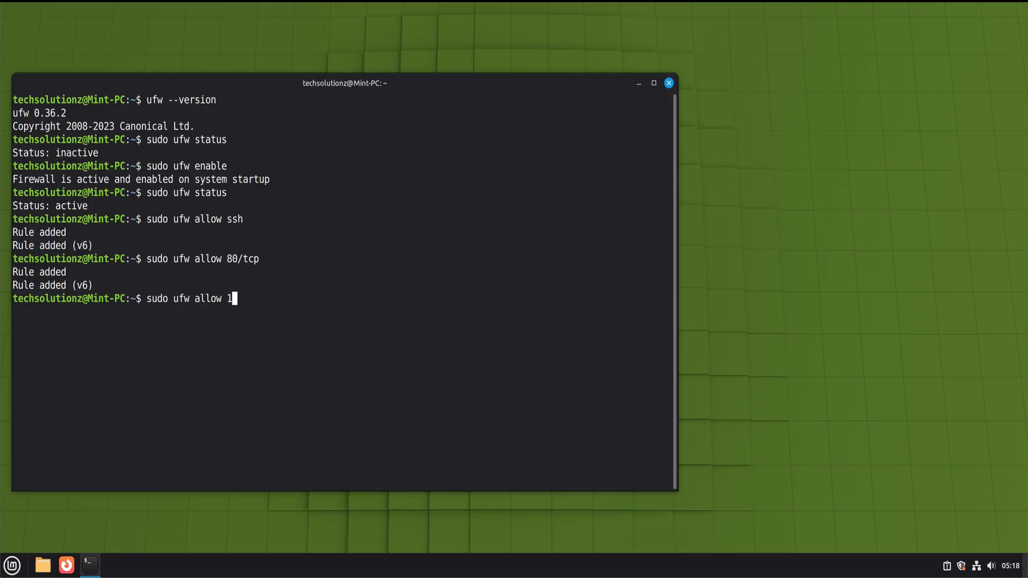
text(000:)
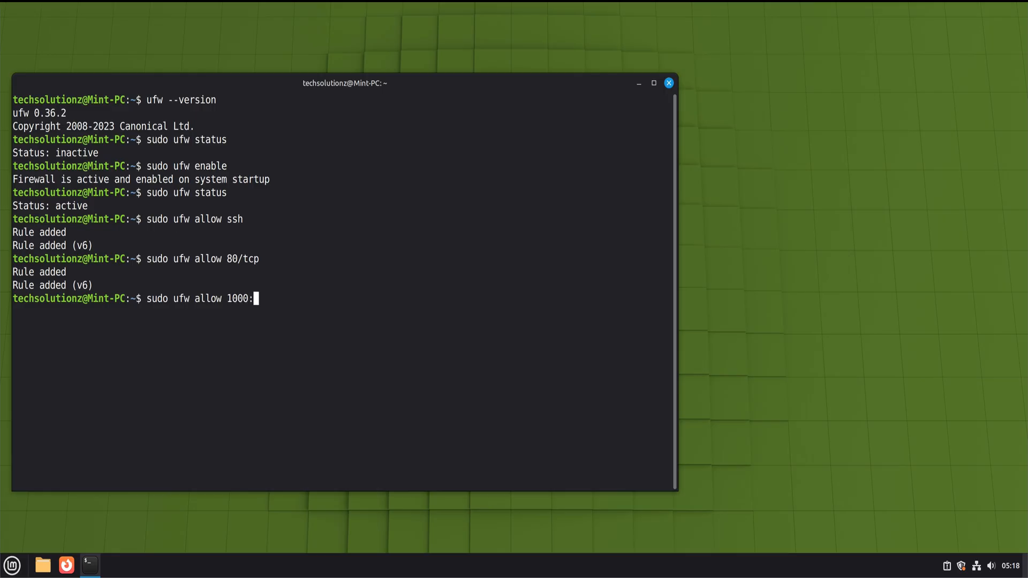
text(2000)
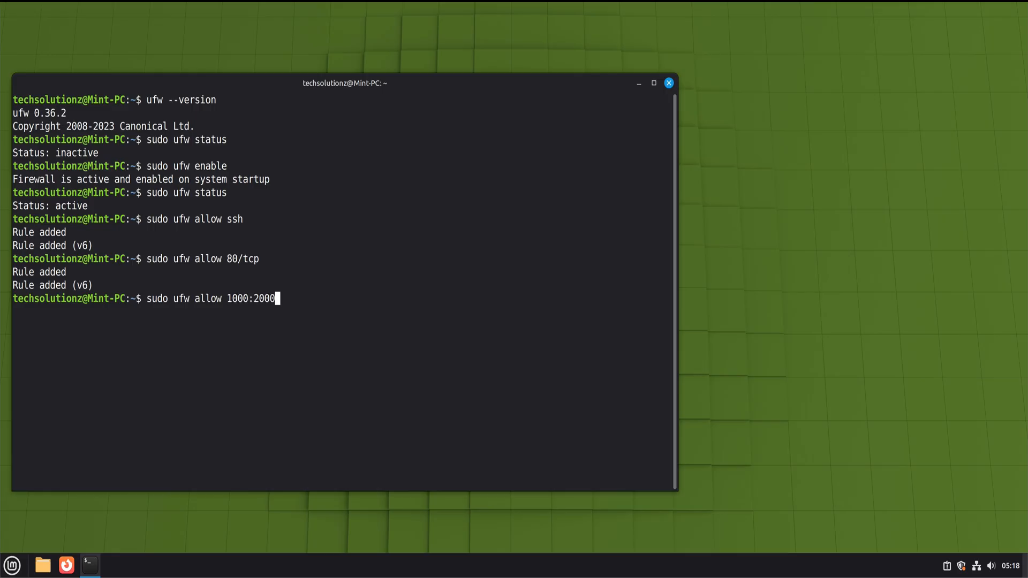
text(/tcp)
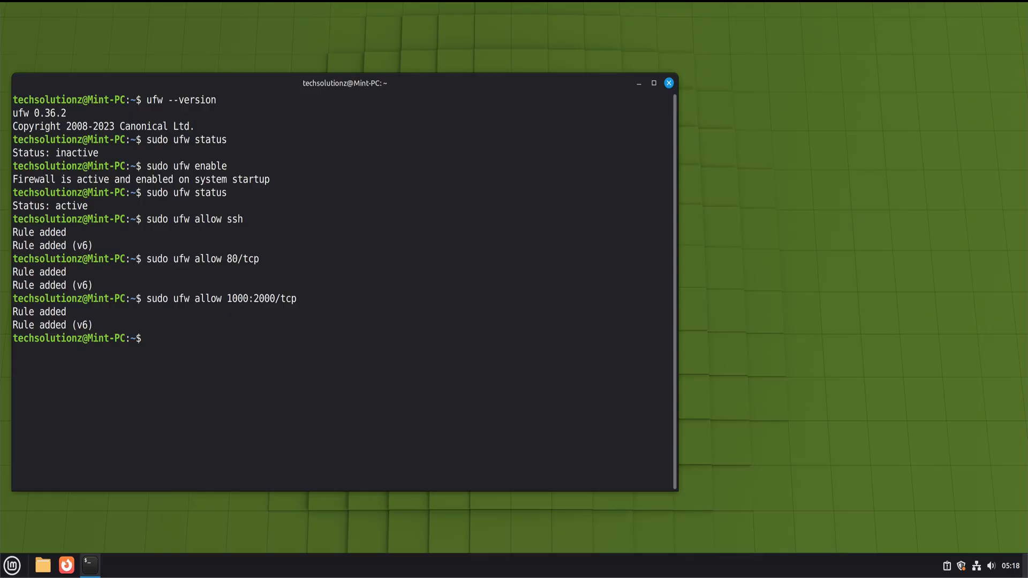
- Run sudo ufw status numbered to list six rules, then begin sudo ufw delete 3
text(sudo uf)
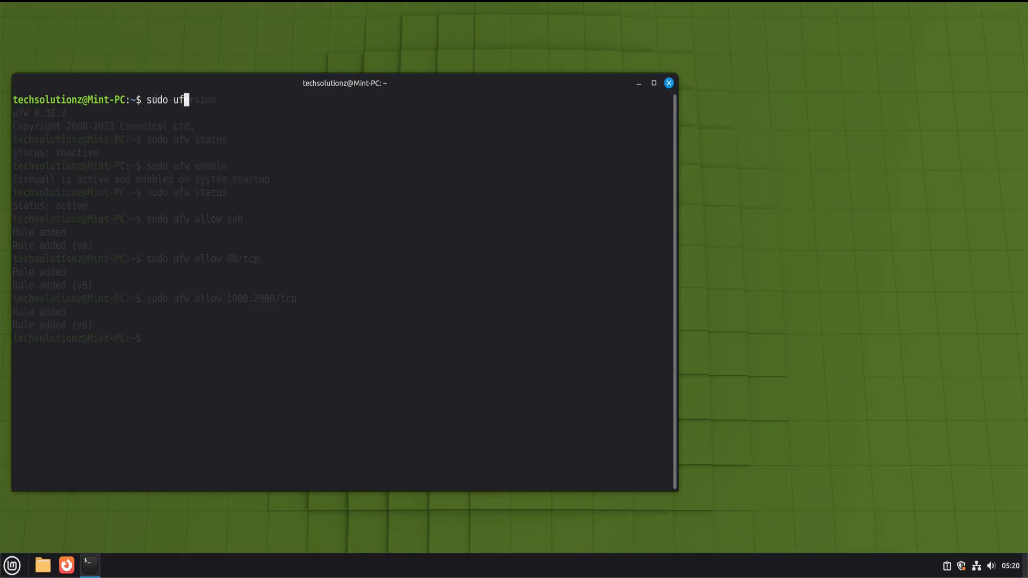
text(sudo ufw status numbered)
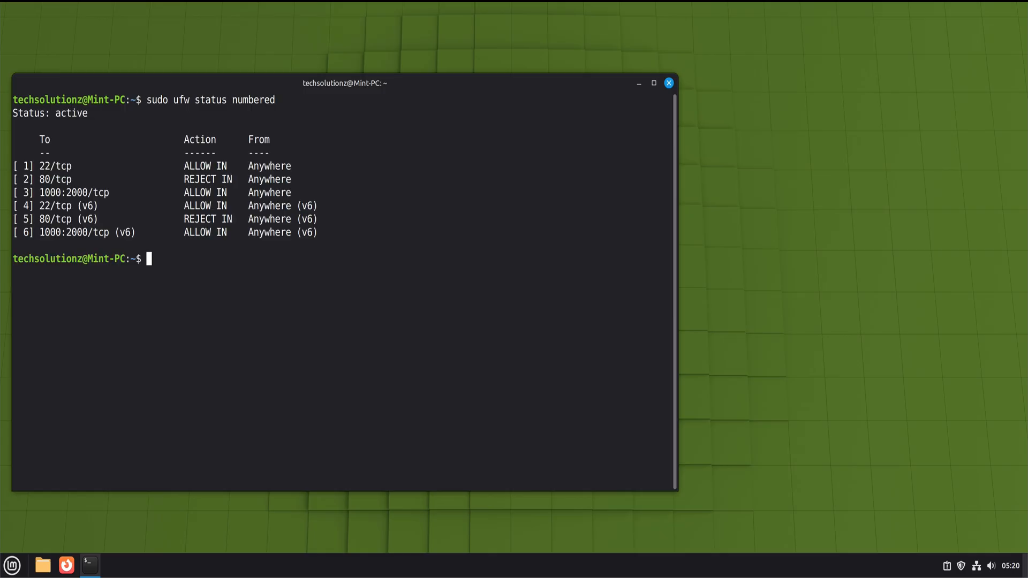
text(sudo ufw status numbere)
text(sudo ufw delete)
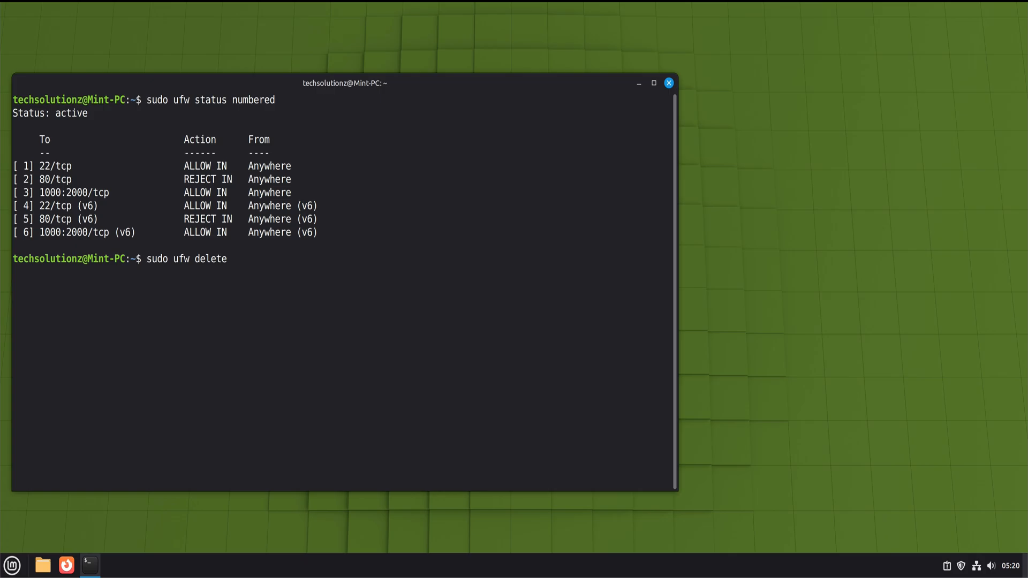
text(3)
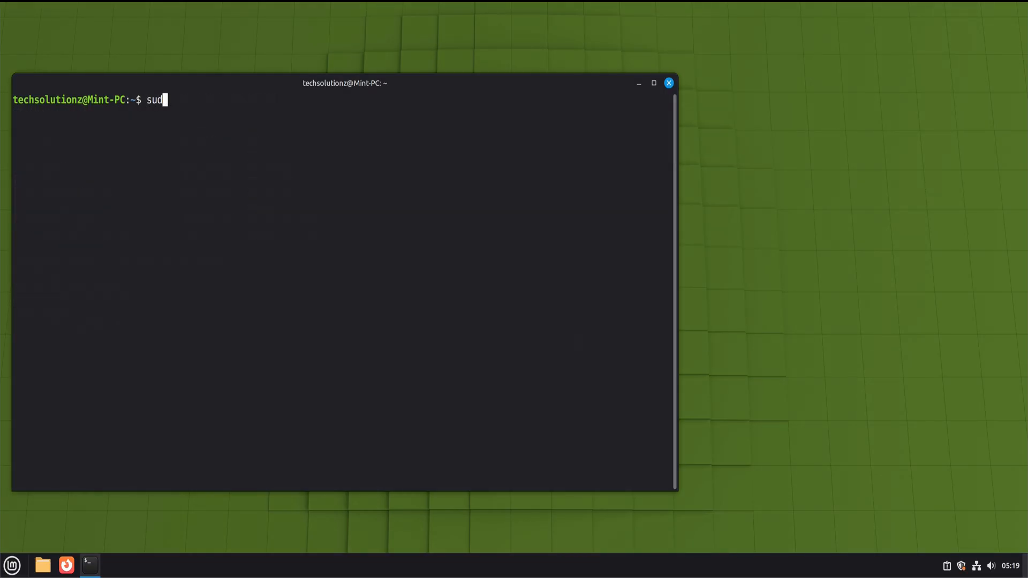
- Set port 80/tcp to reject with sudo ufw reject 80/tcp
text(o)
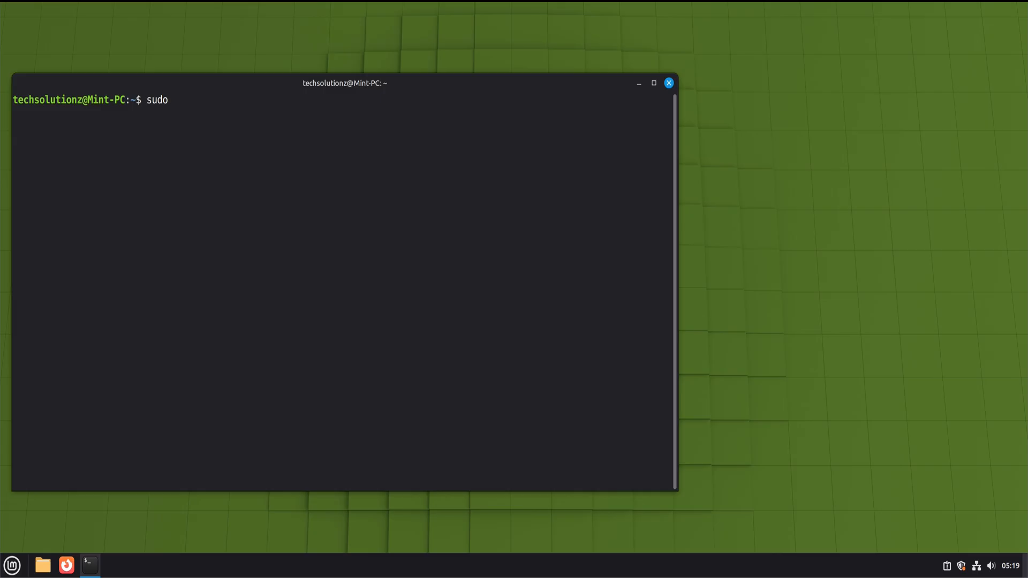
text(ufw reject)
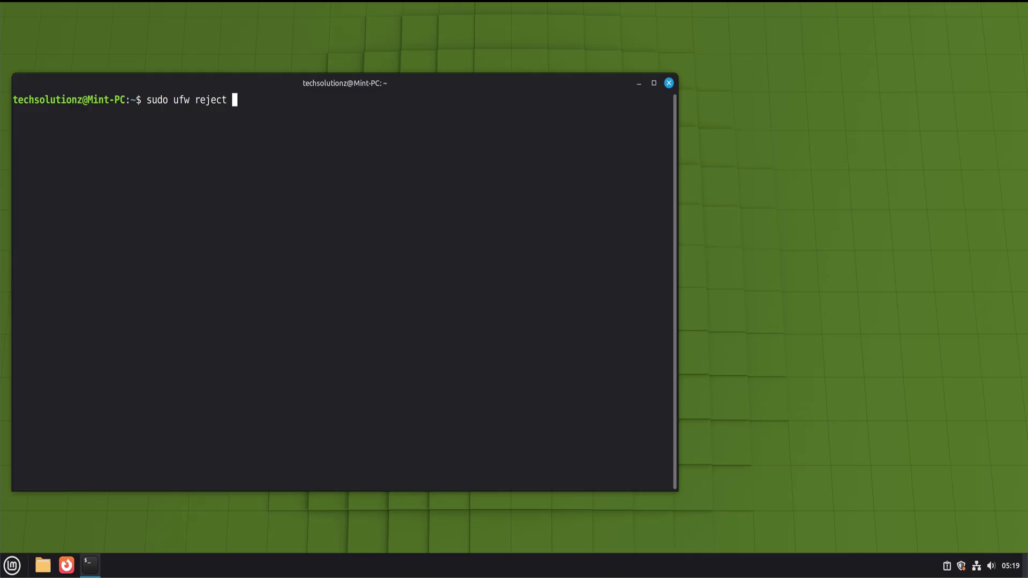
text(80)
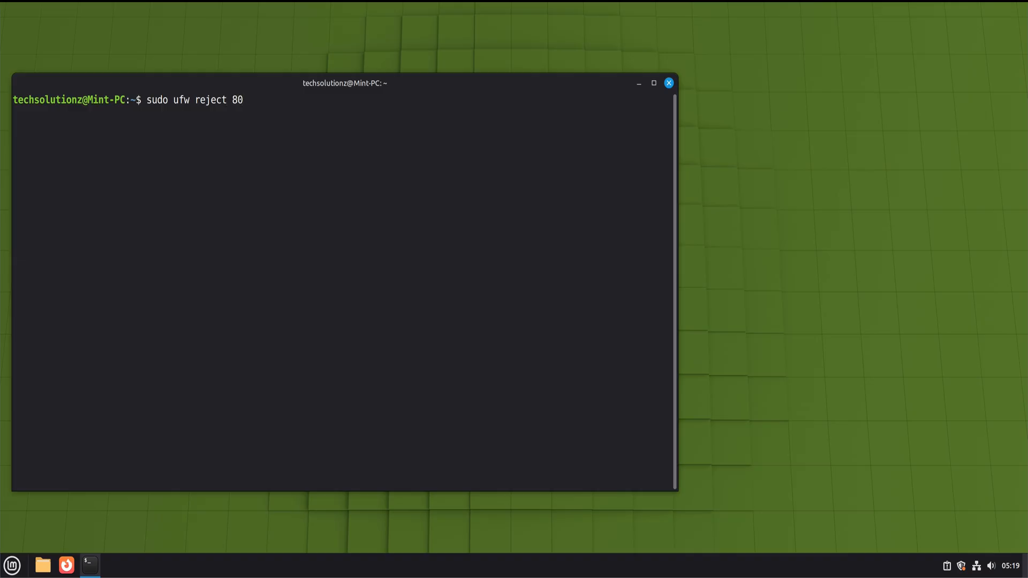
text(/tcp)
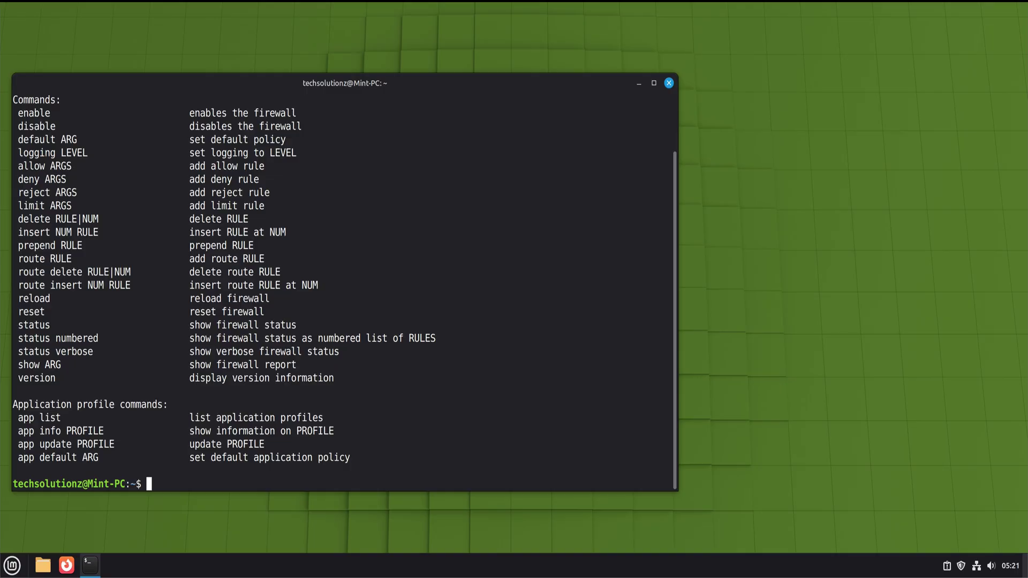
mouse_move(567, 309)
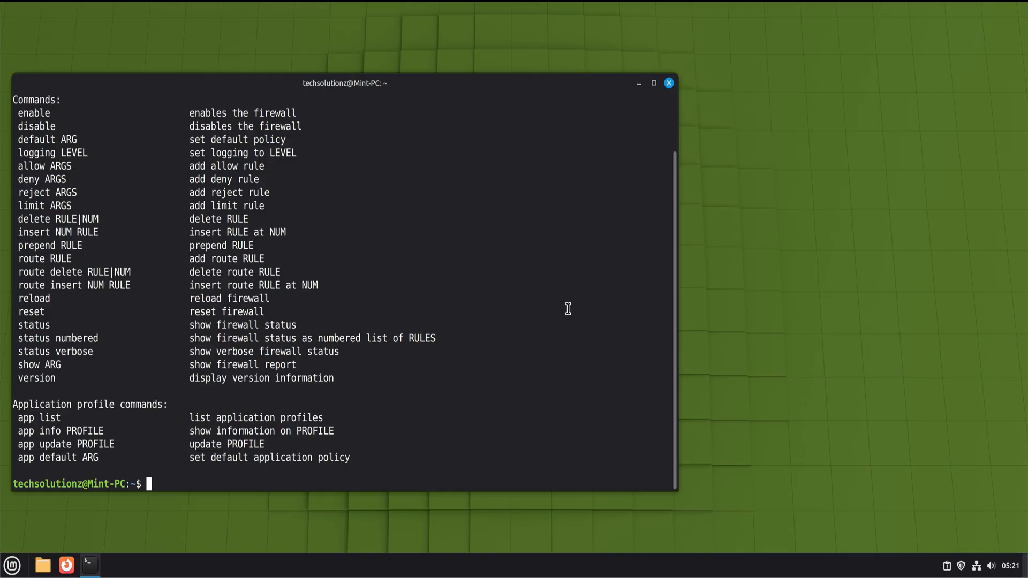
- View ufw help, then list the five remaining numbered rules
text(ufw)
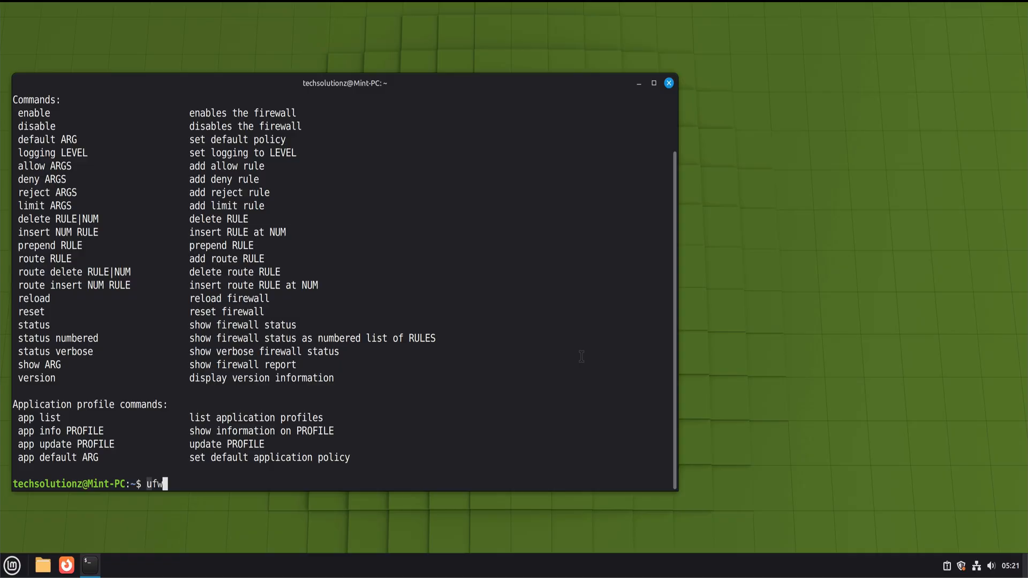
text(sudo ufw status numbered)
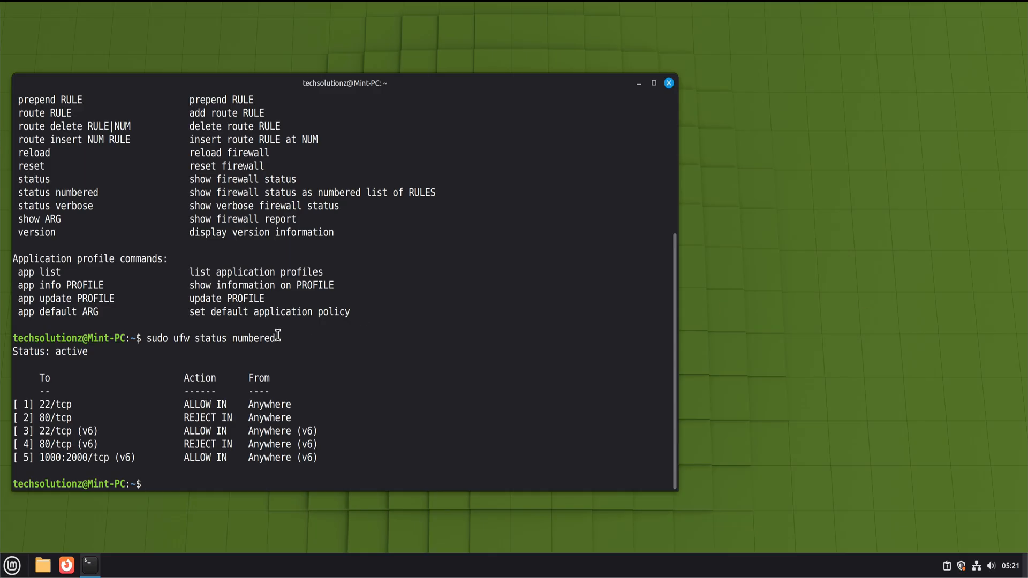
- Reset UFW to installed defaults with sudo ufw reset
text(sudo)
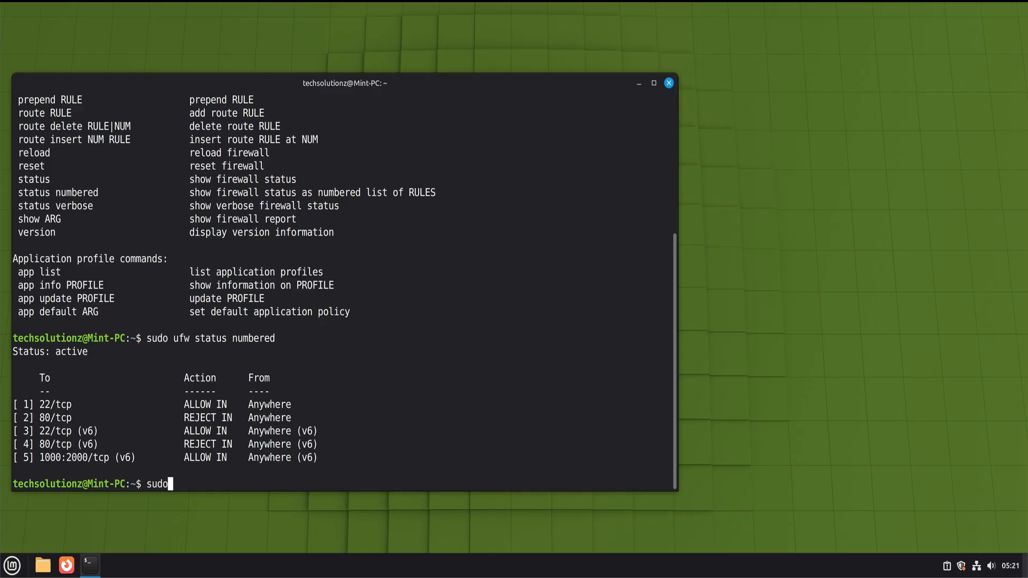
text(ufw res)
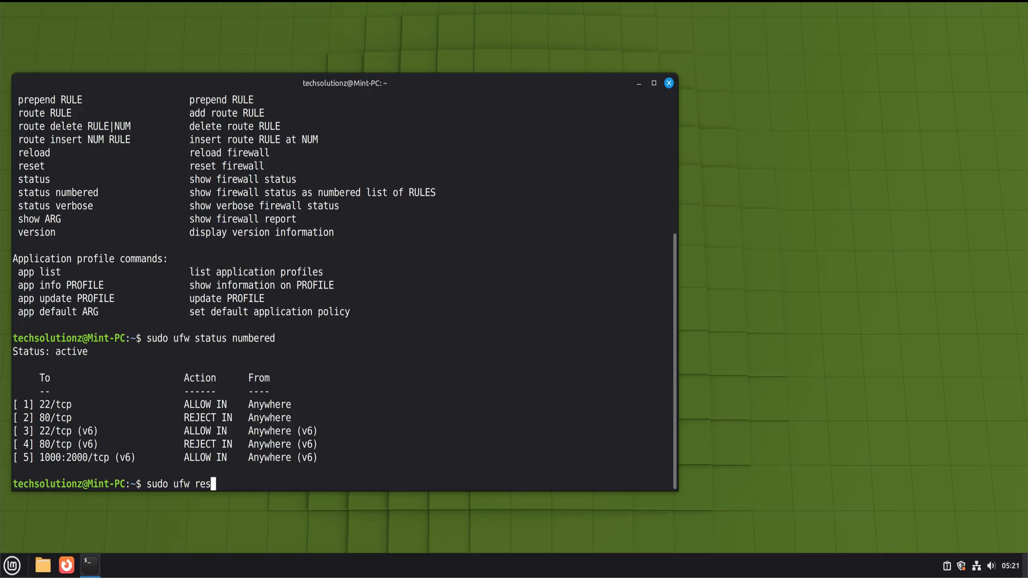
text(et)
text(y)
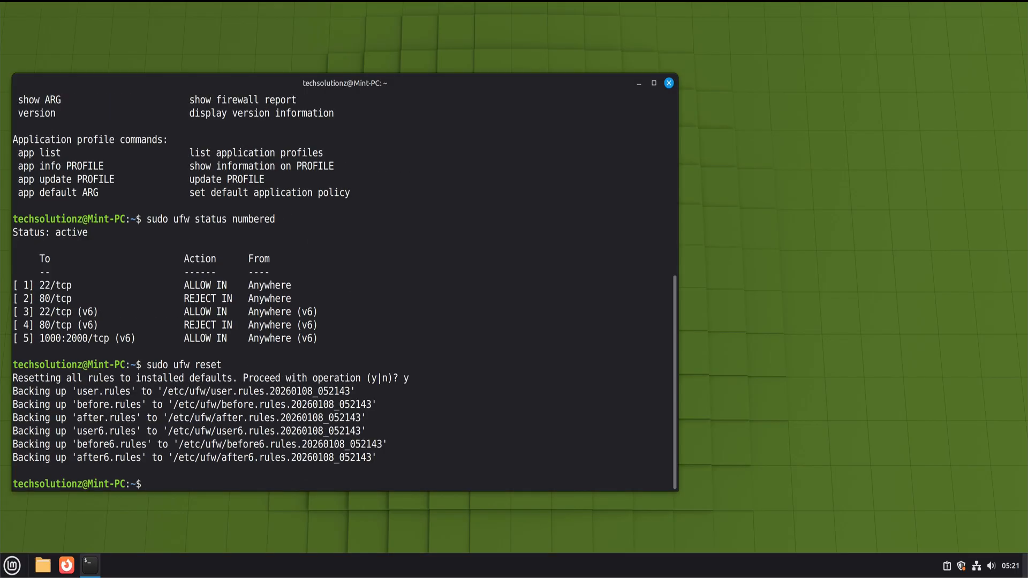
- Launch Firewall Configuration from the Mint menu search 'uf' and authenticate
click(9, 561)
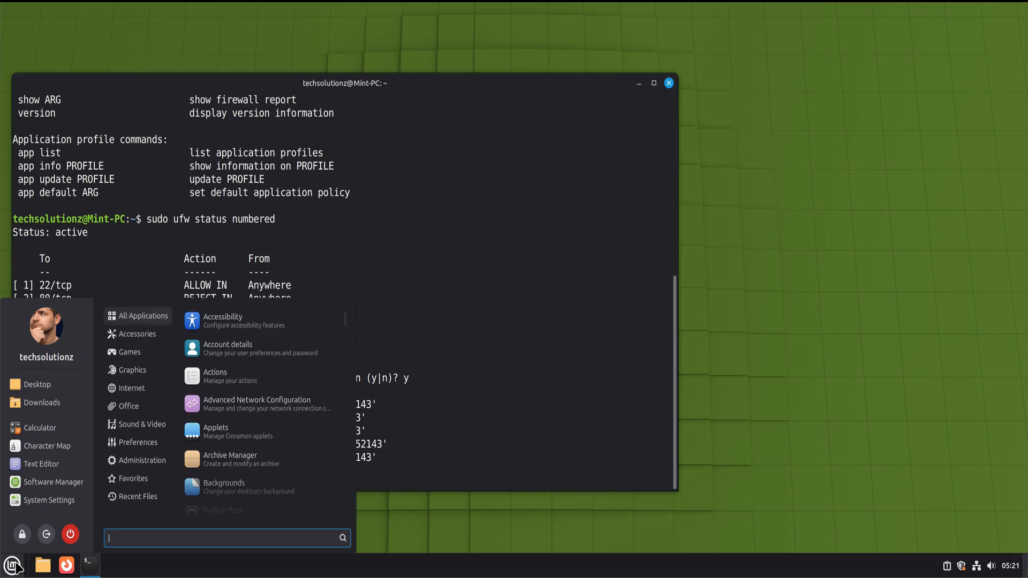
text(uf)
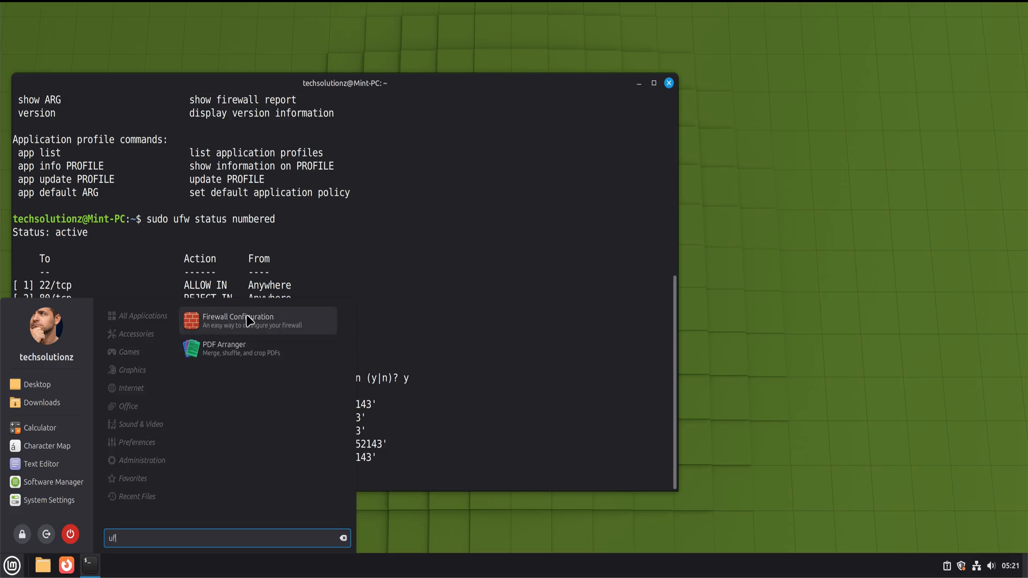
click(238, 321)
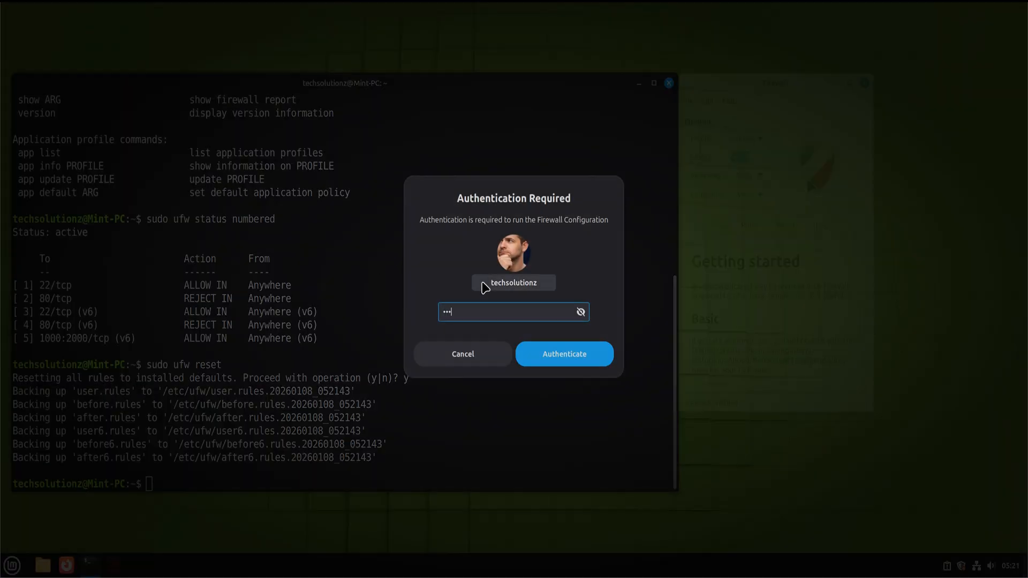
click(564, 353)
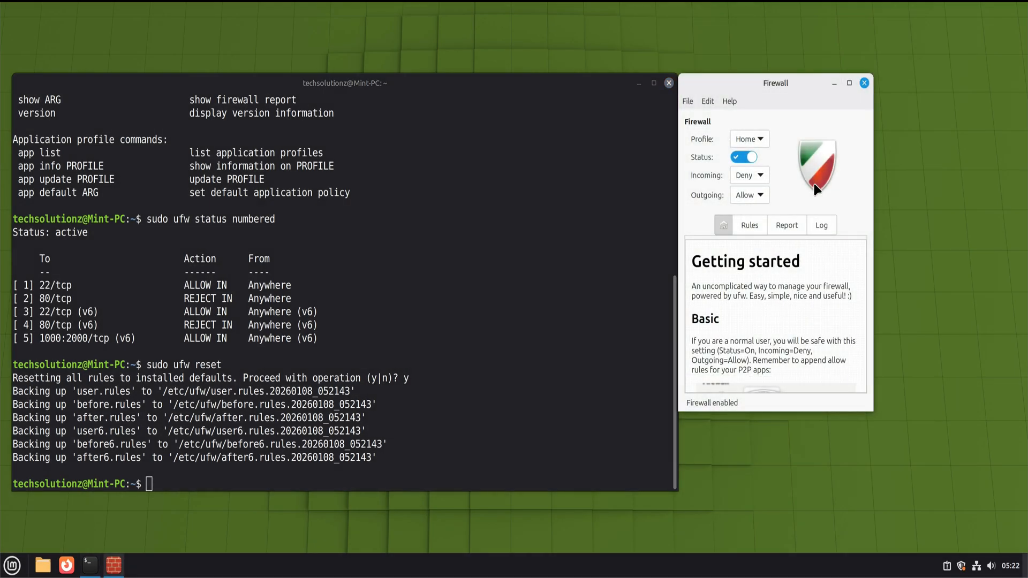
mouse_move(781, 315)
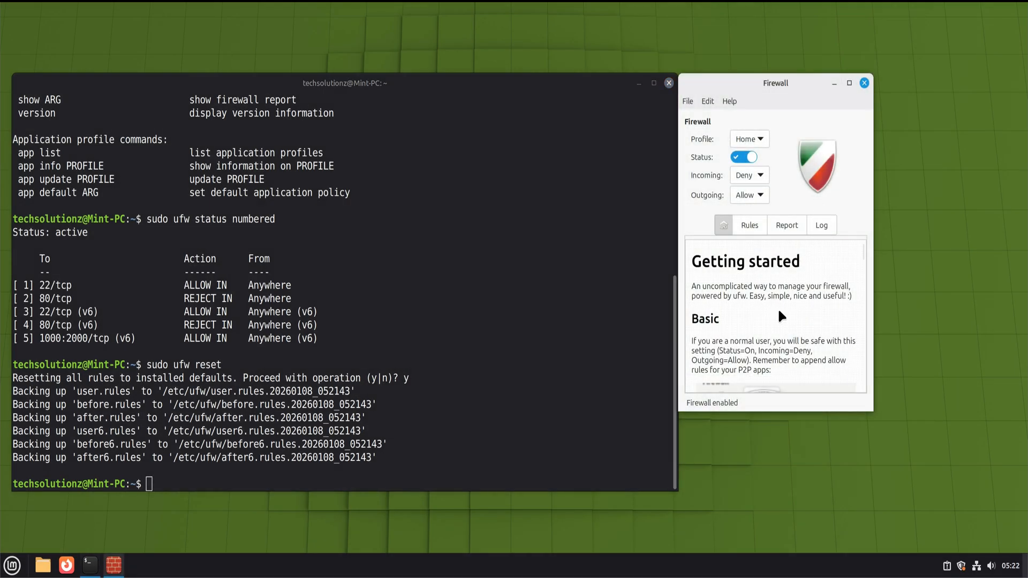
- Review the empty Rules list and Log, then read through the Getting started guide
click(750, 225)
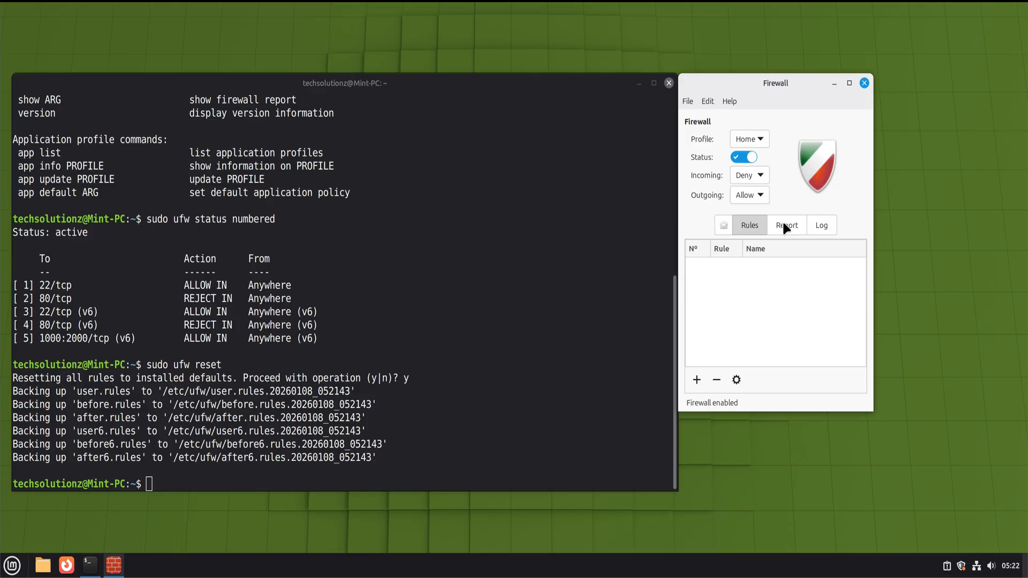
click(821, 224)
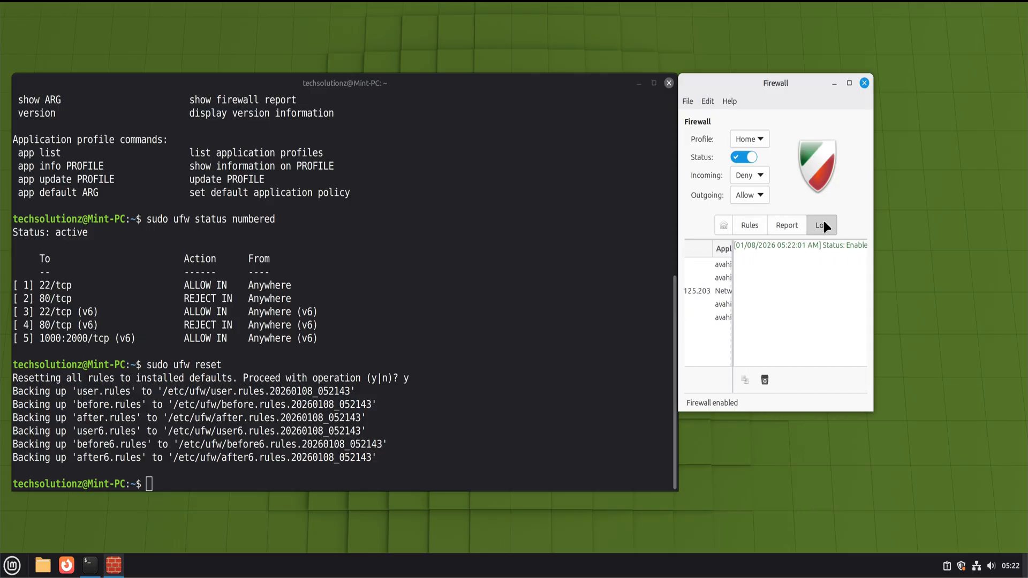
click(750, 225)
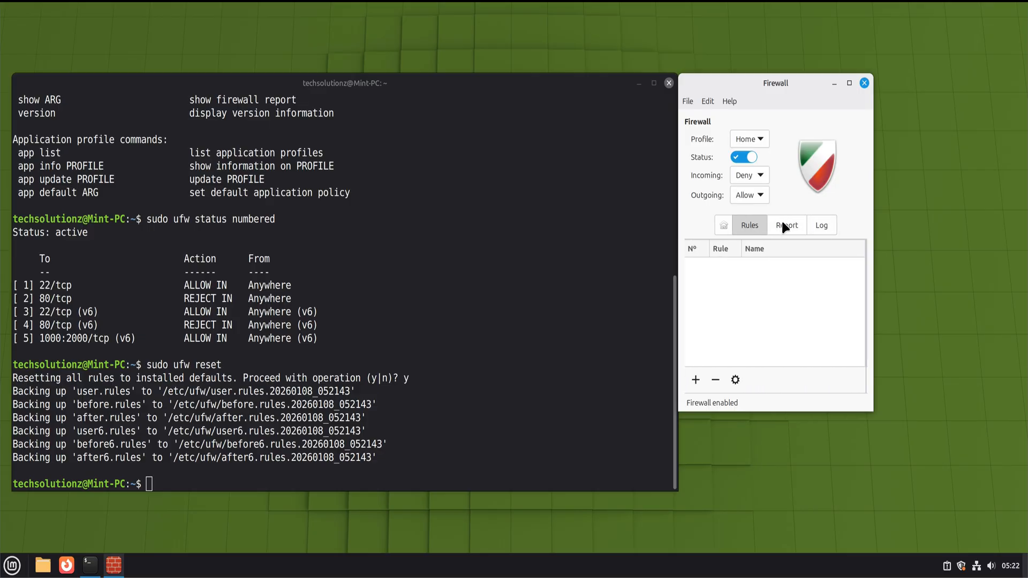
click(723, 225)
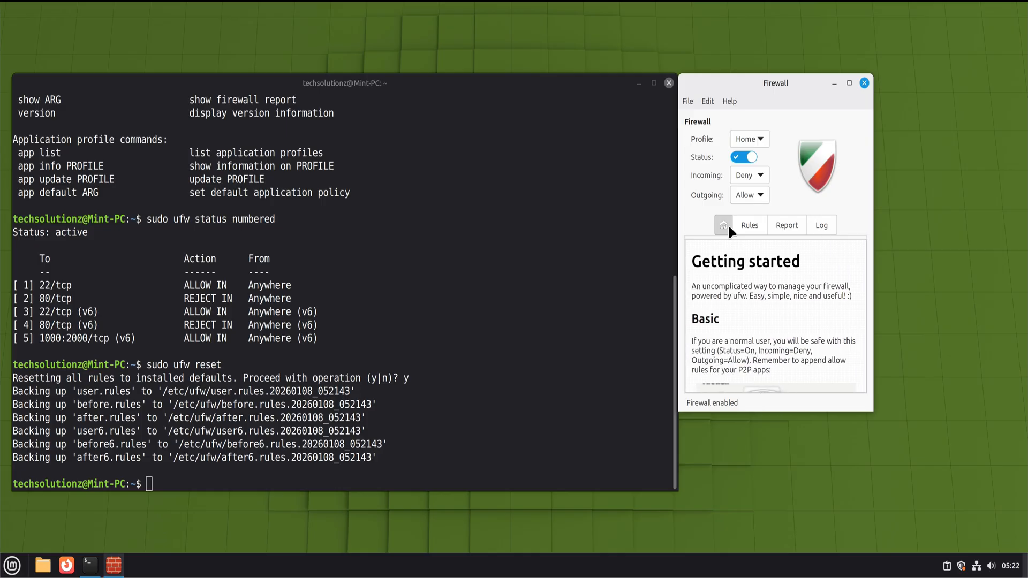
scroll(down, 3)
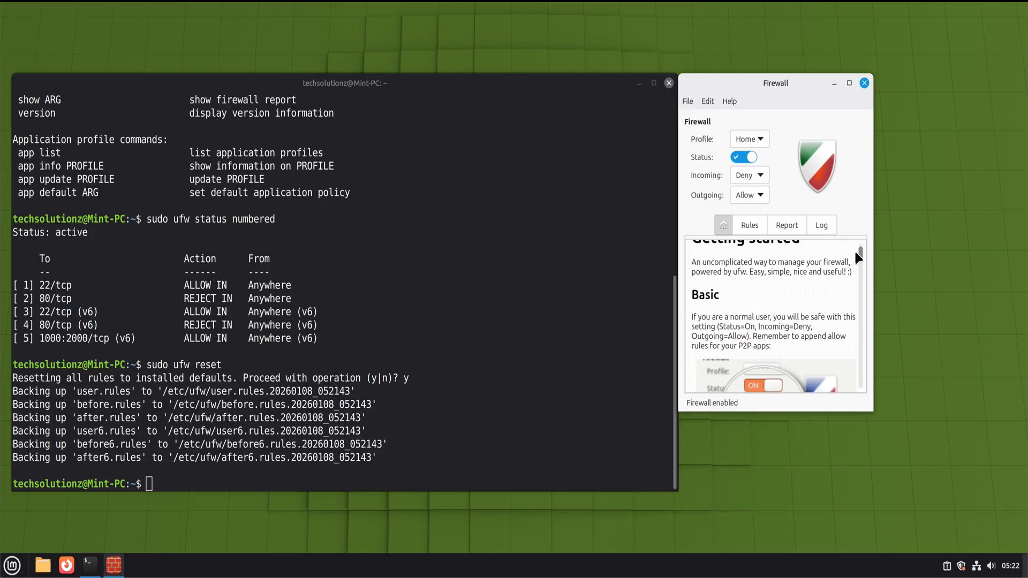
scroll(down, 3)
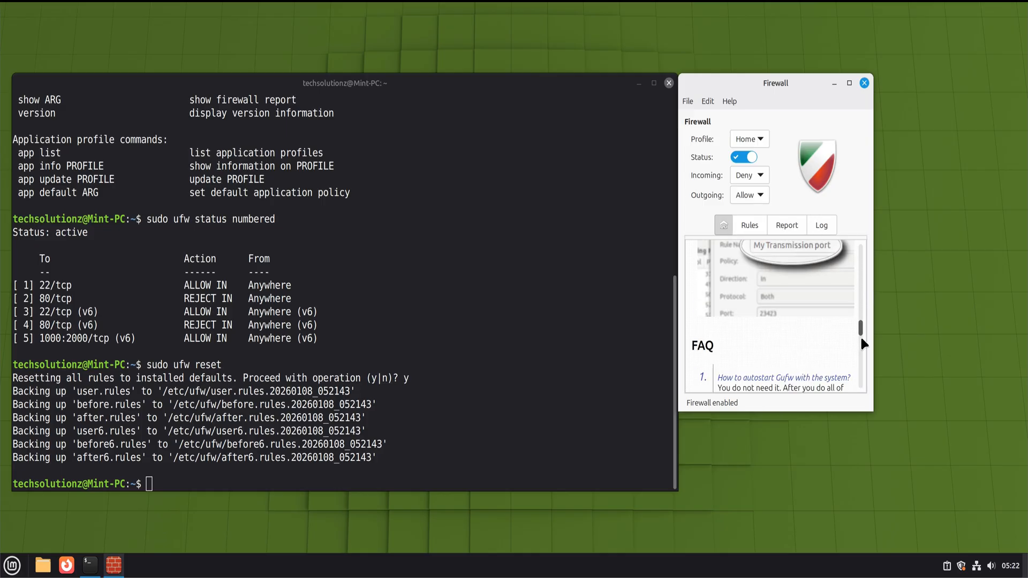
scroll(up, 3)
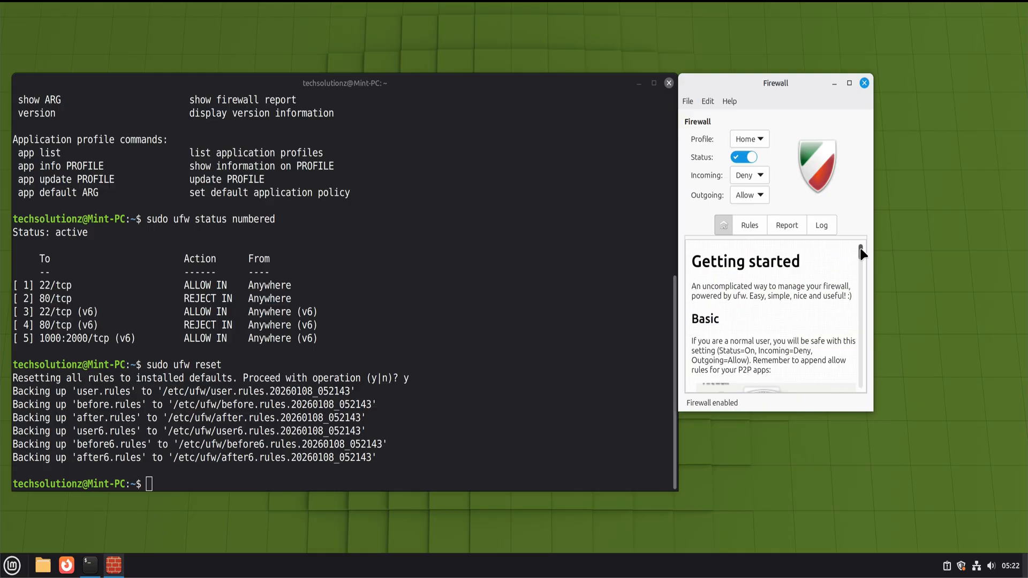
mouse_move(563, 323)
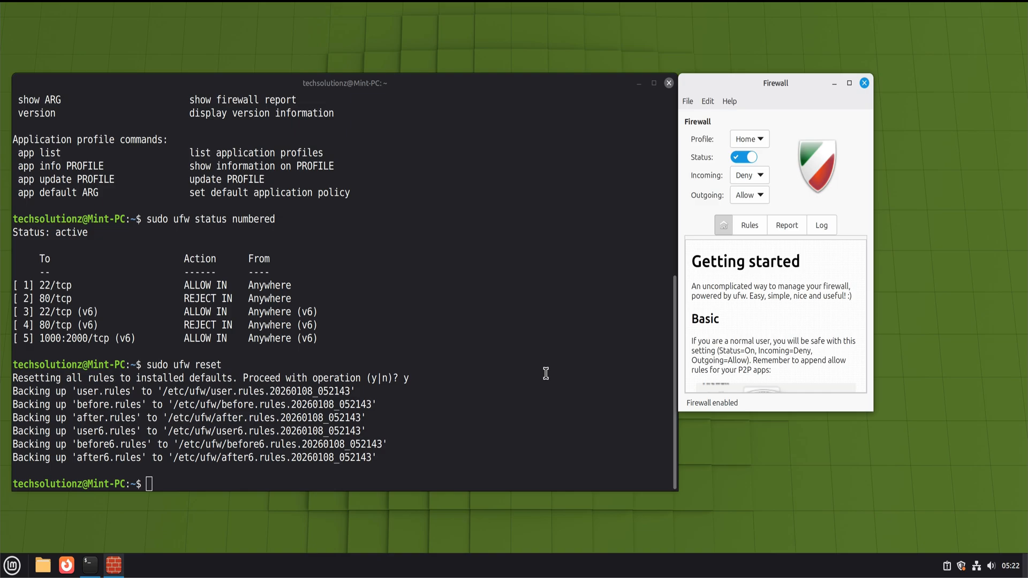
- Check the empty Rules and Log, then show the Report of listening UDP ports
click(750, 225)
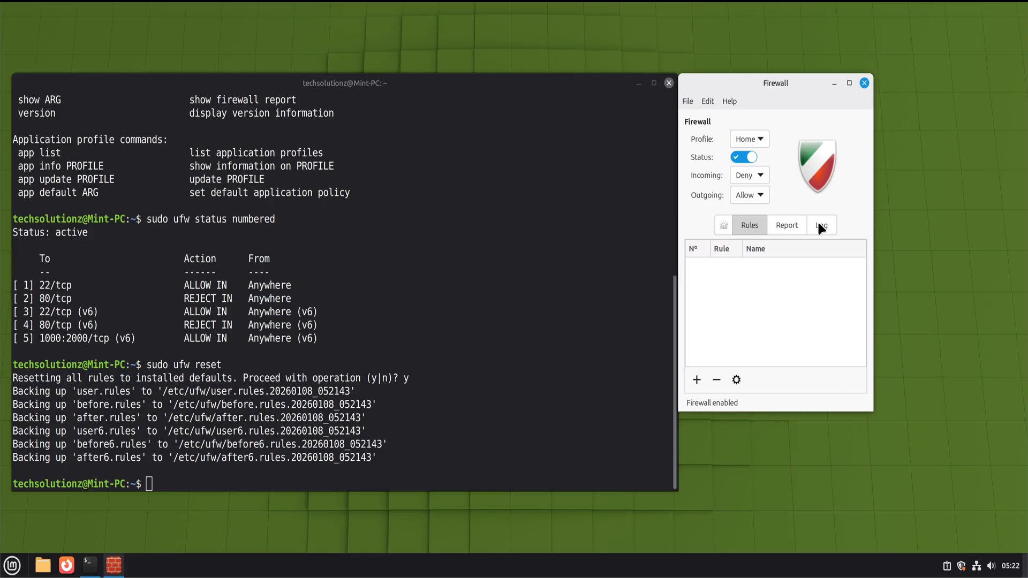
click(823, 225)
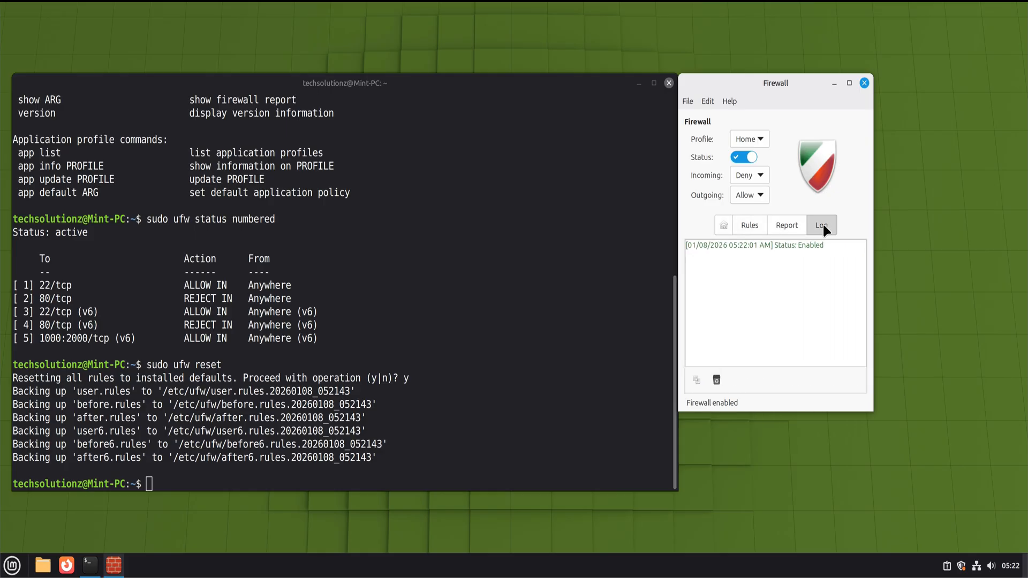
click(786, 224)
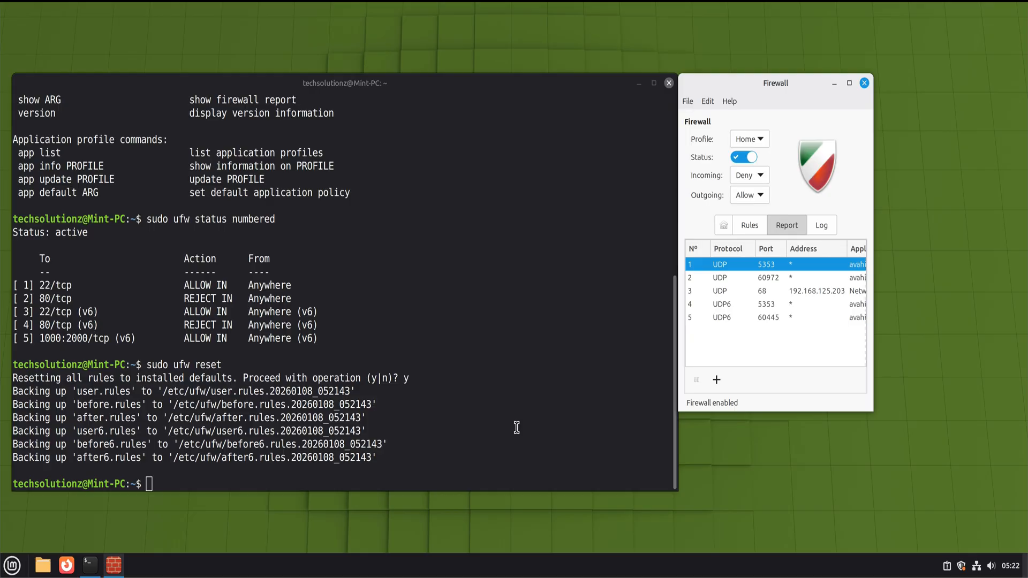
mouse_move(515, 417)
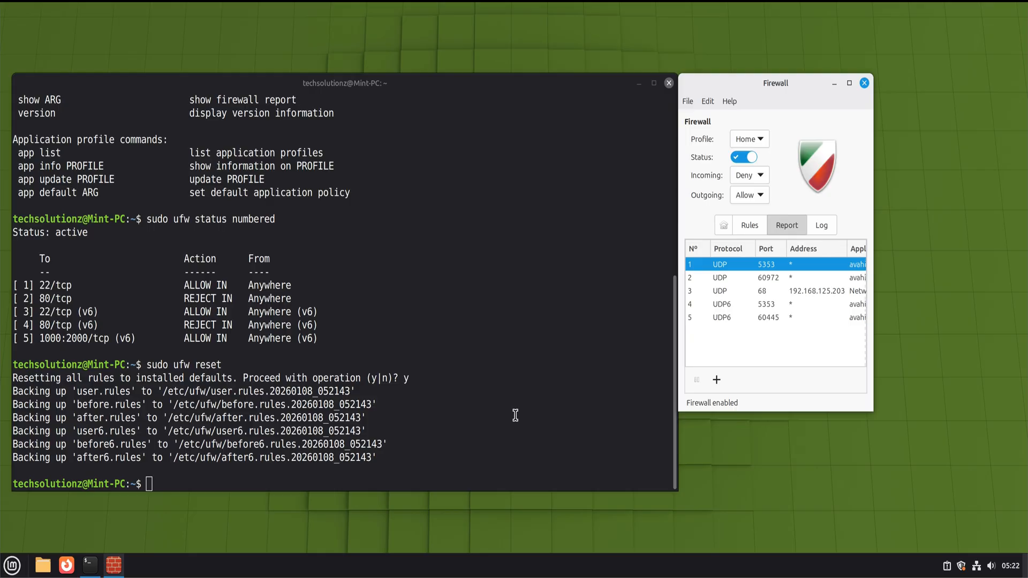
mouse_move(515, 412)
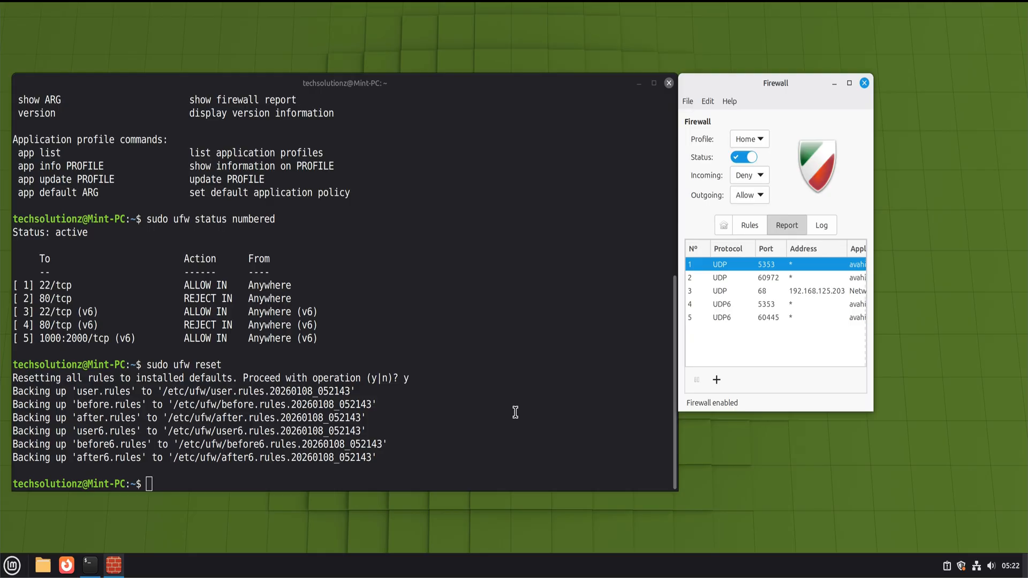
mouse_move(520, 412)
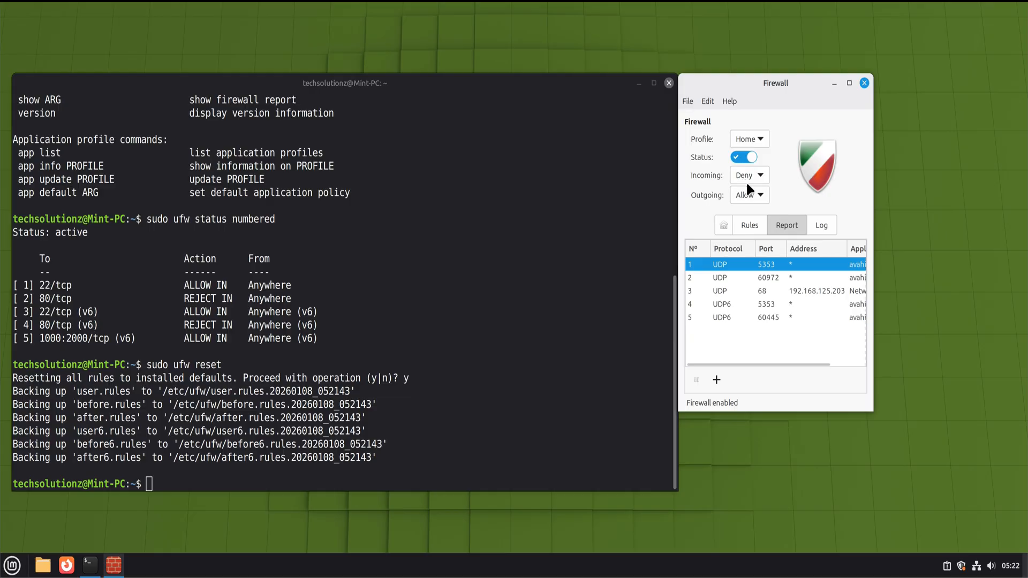
mouse_move(765, 202)
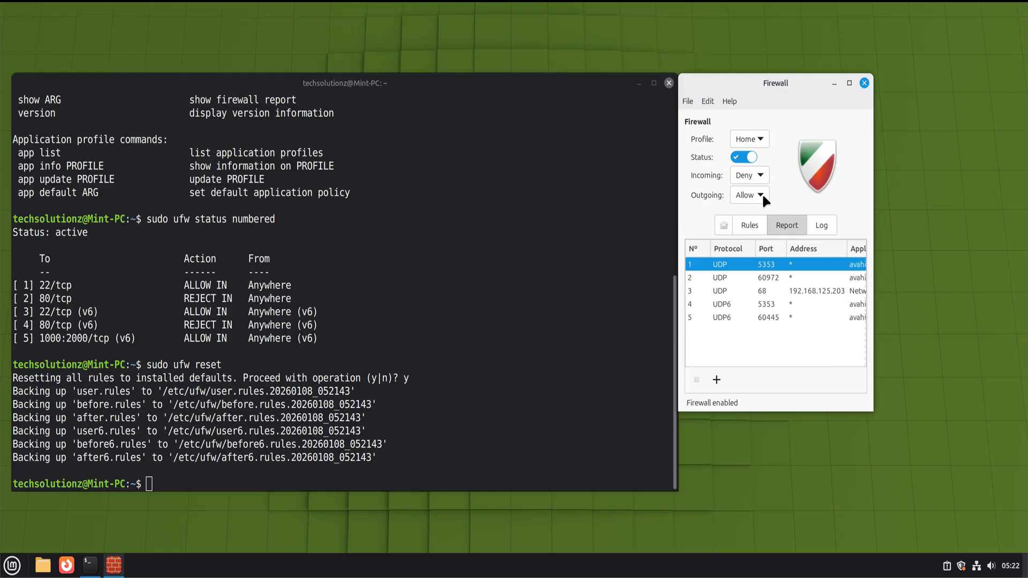
mouse_move(766, 181)
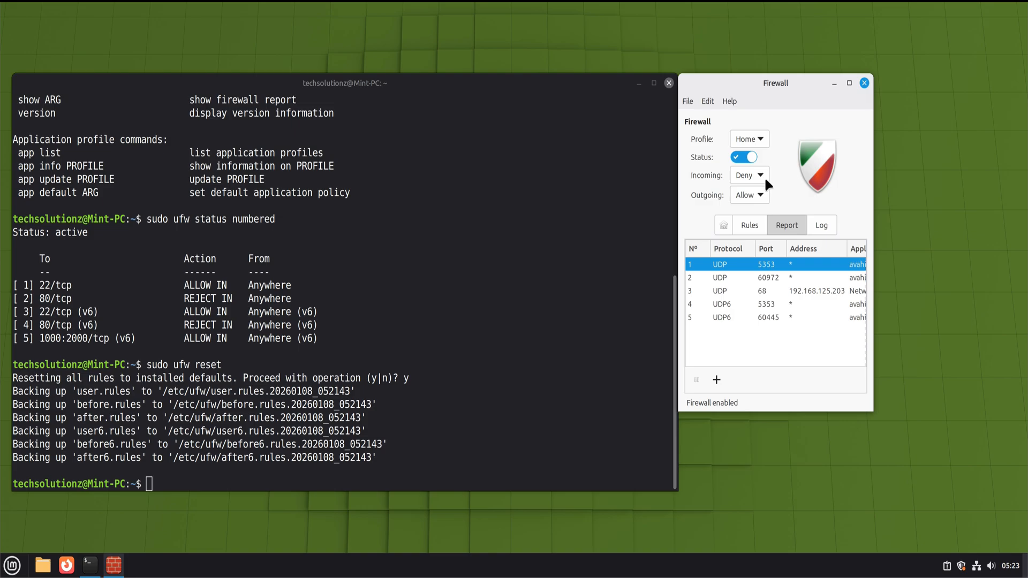
- Return to the empty Rules list and close the reviewed Preferences window
click(750, 225)
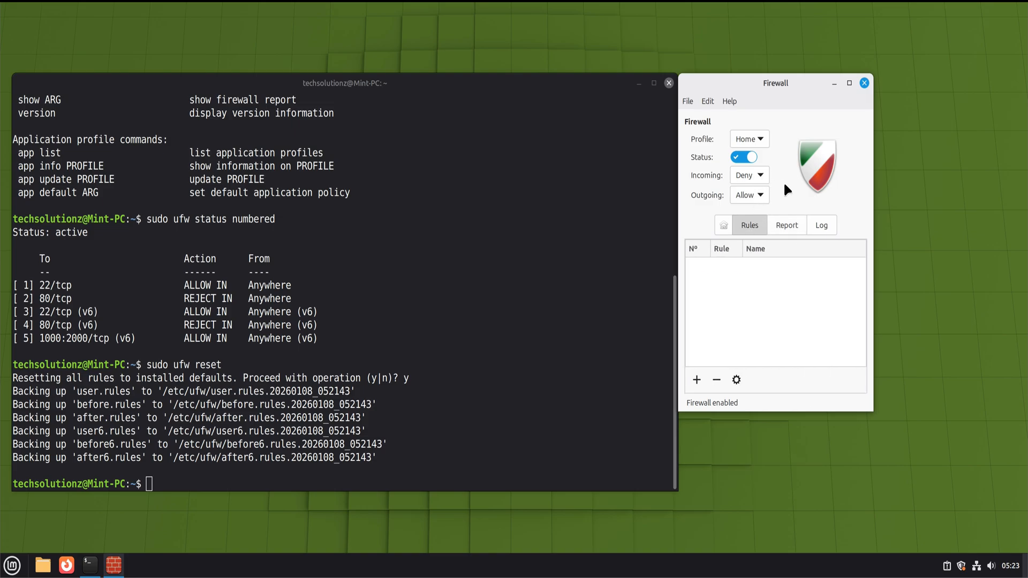
mouse_move(790, 176)
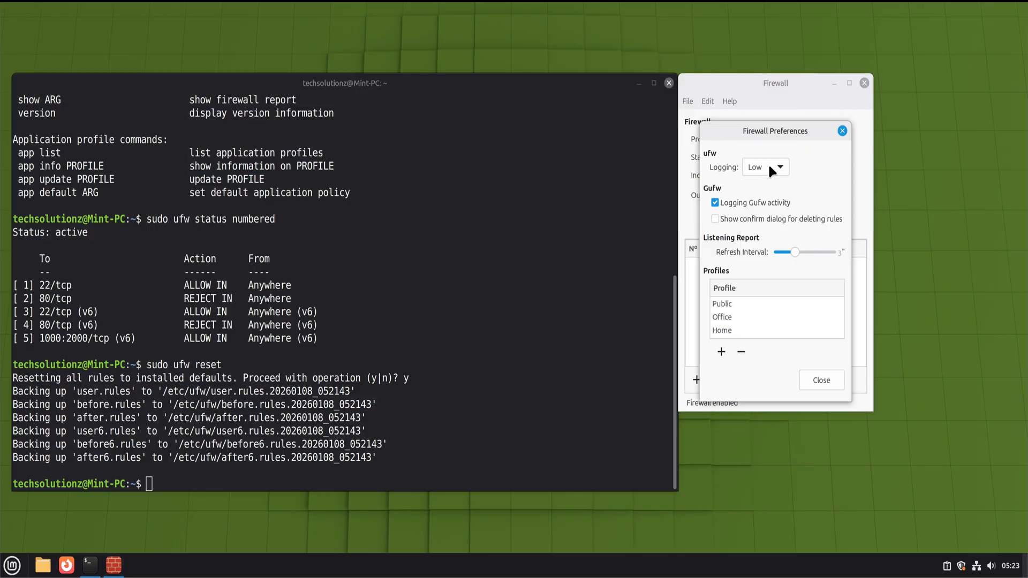
click(822, 380)
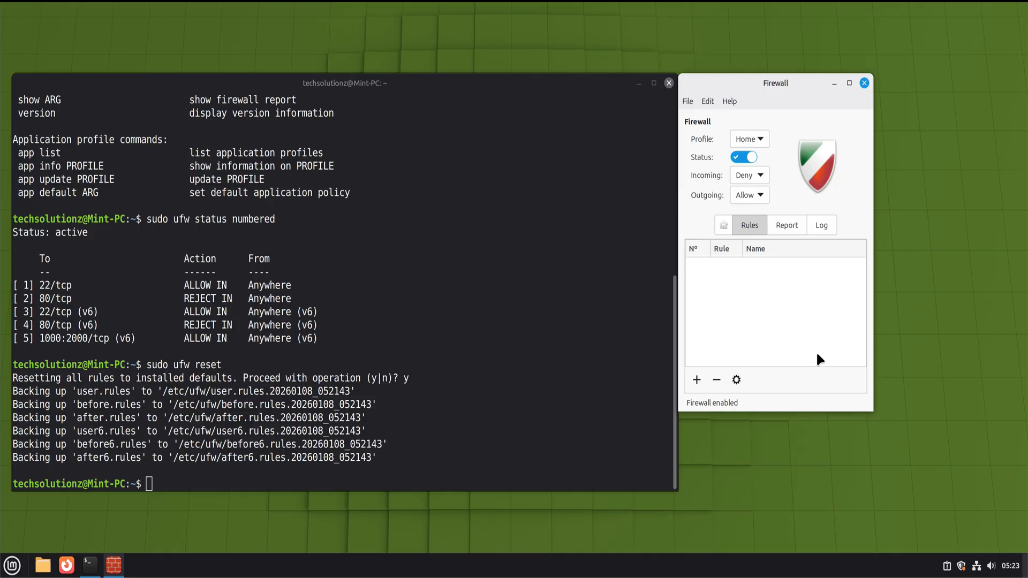
mouse_move(814, 363)
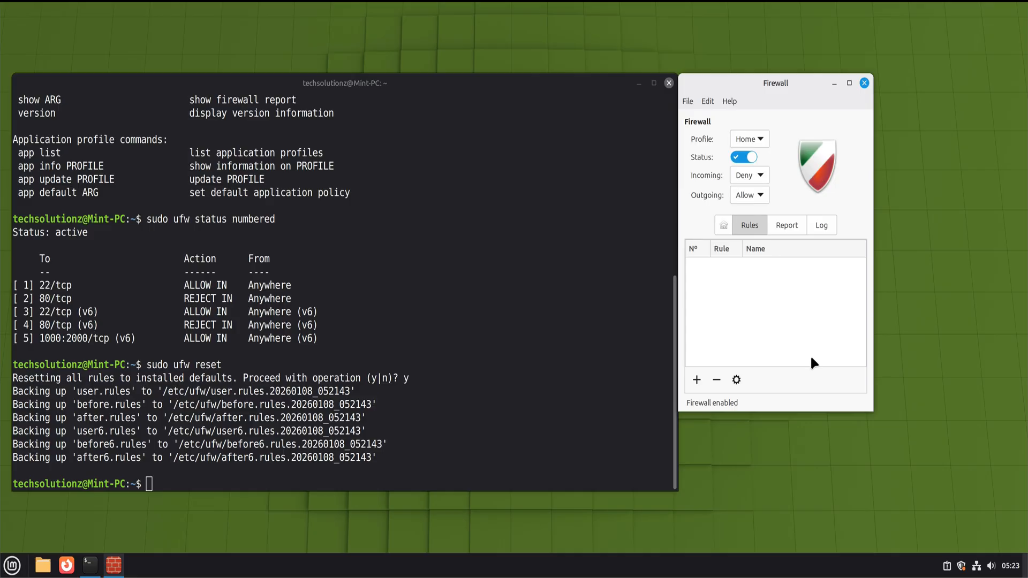
mouse_move(806, 346)
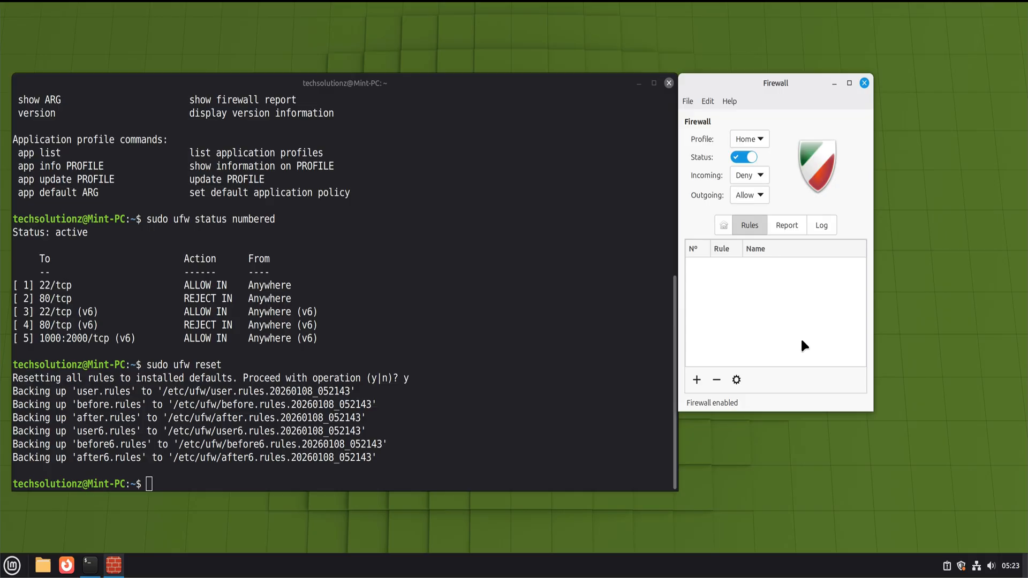
mouse_move(816, 309)
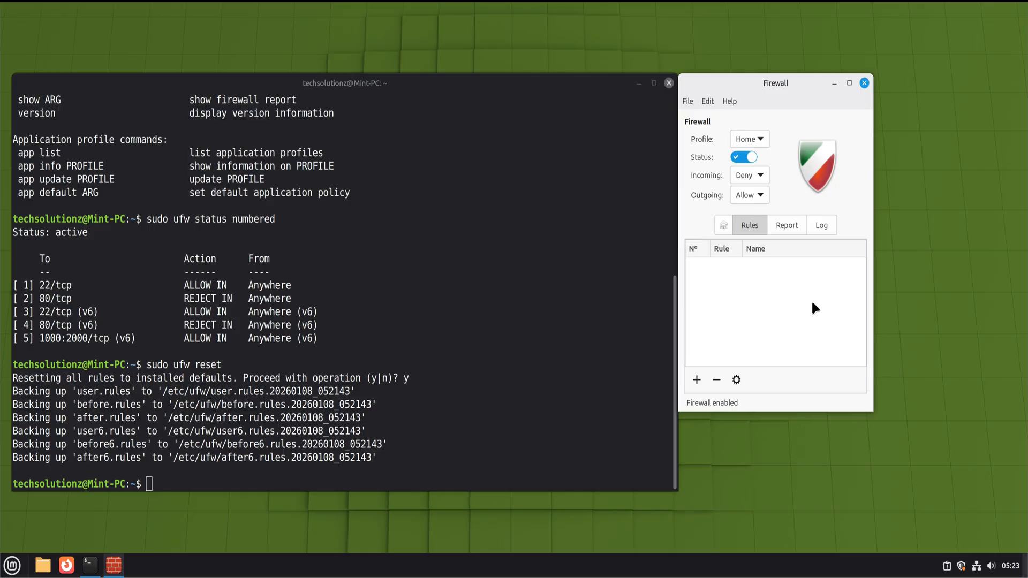
mouse_move(864, 85)
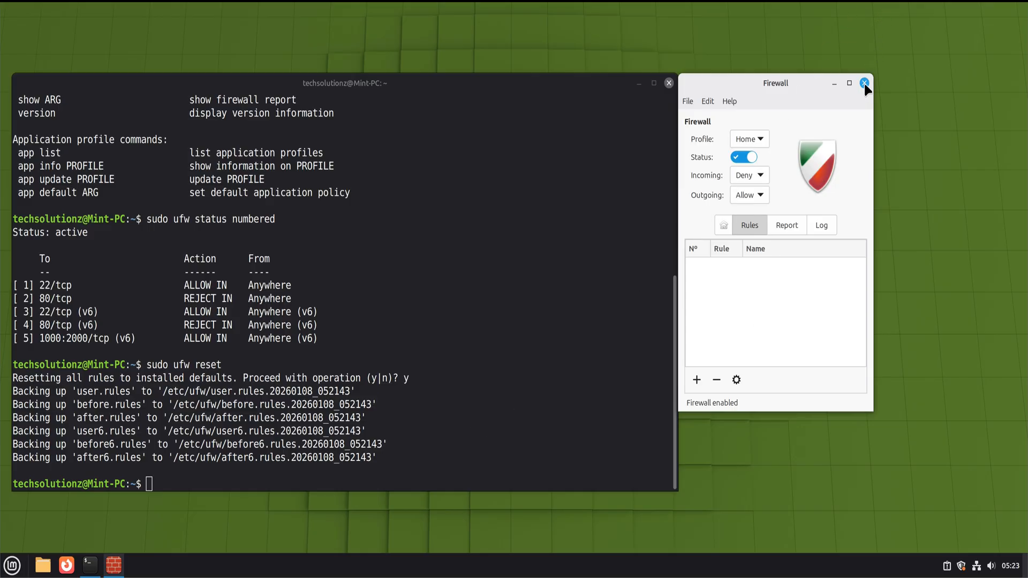
- Close the Gufw Firewall Configuration window, leaving only the terminal visible
click(863, 84)
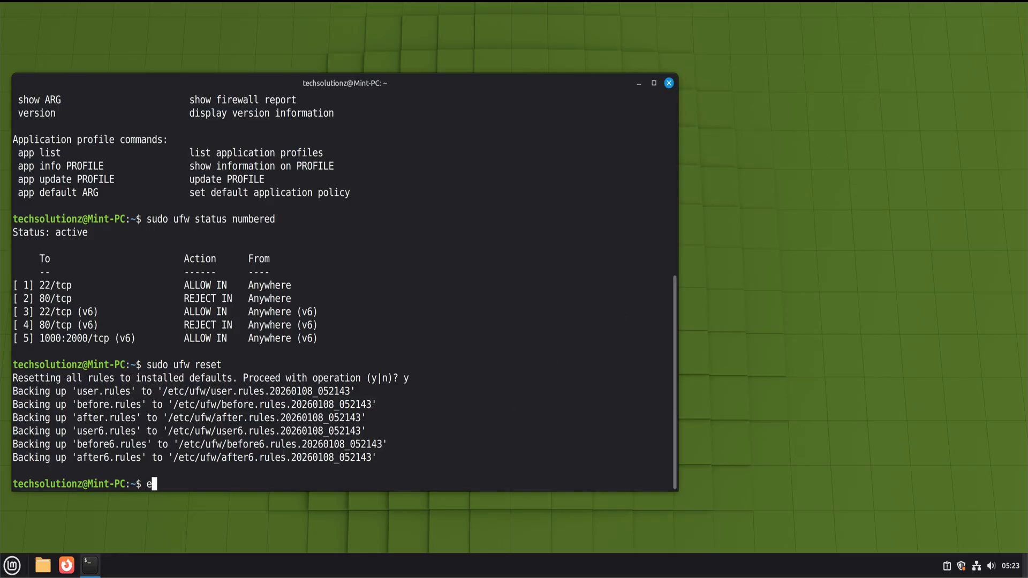